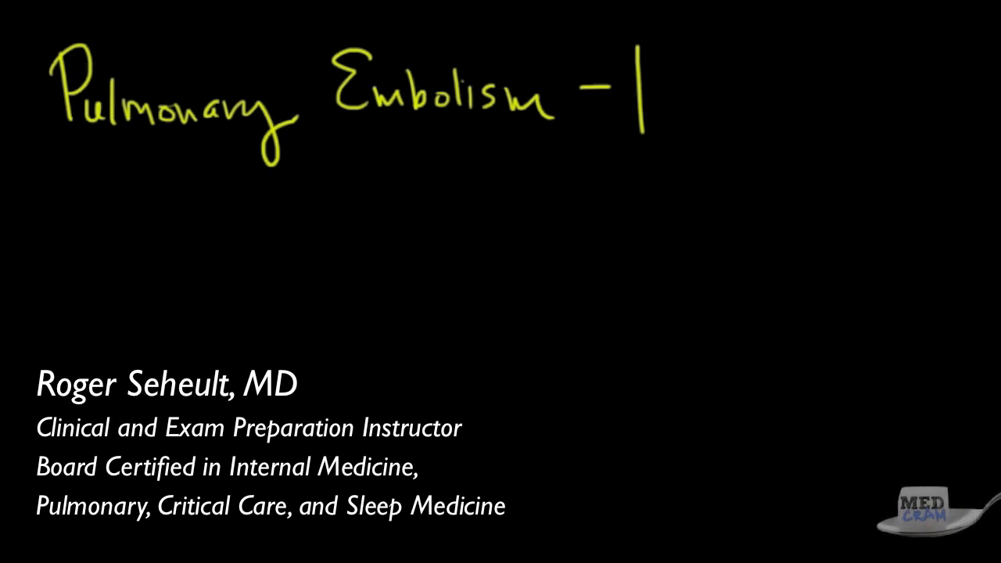
{"action": "mouse_move", "coordinate": [104, 198]}
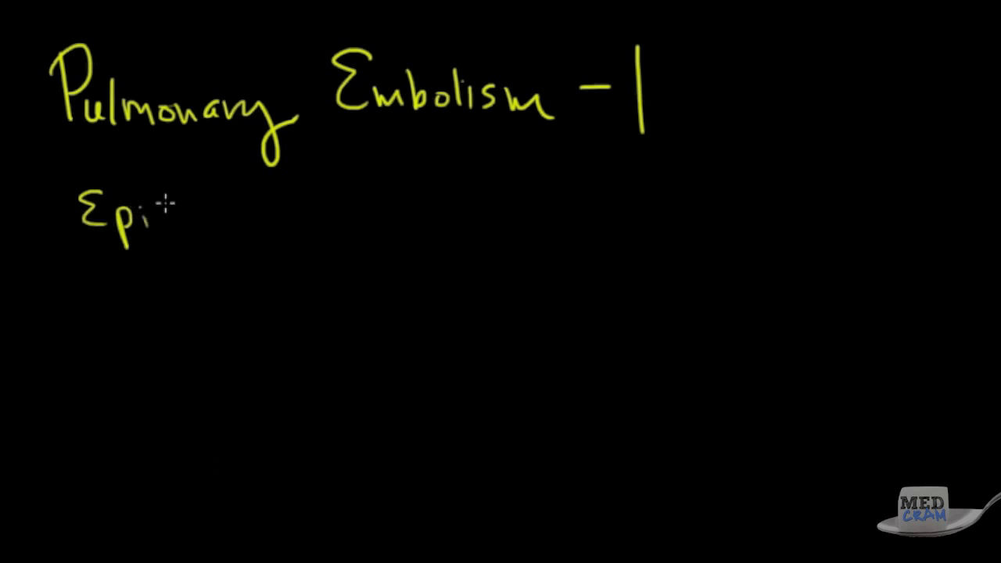
- Write the yellow headings Epidemiology and Risk Factors, underlining Risk Factors
{"action": "type", "text": "demiology"}
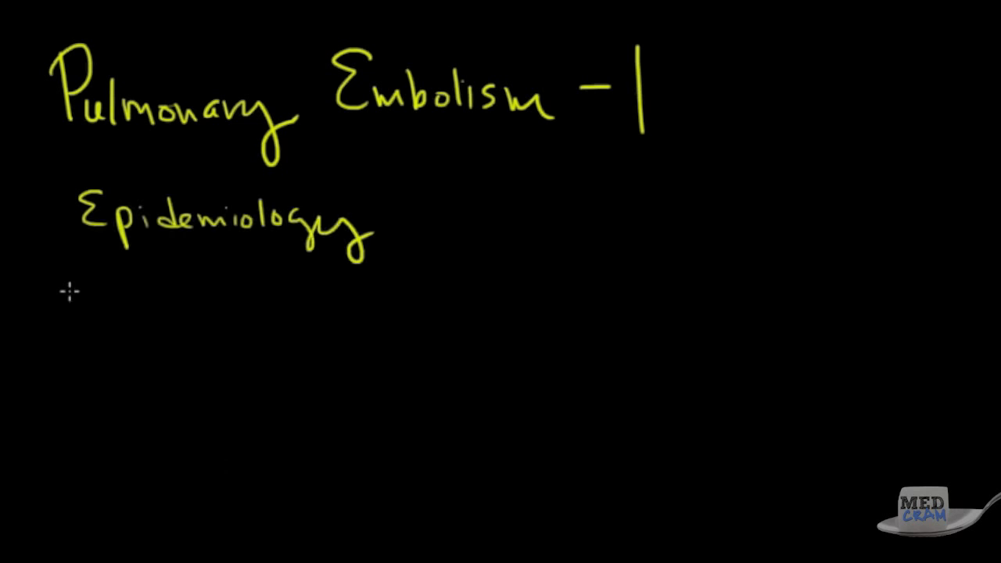
{"action": "type", "text": "Risk Factors"}
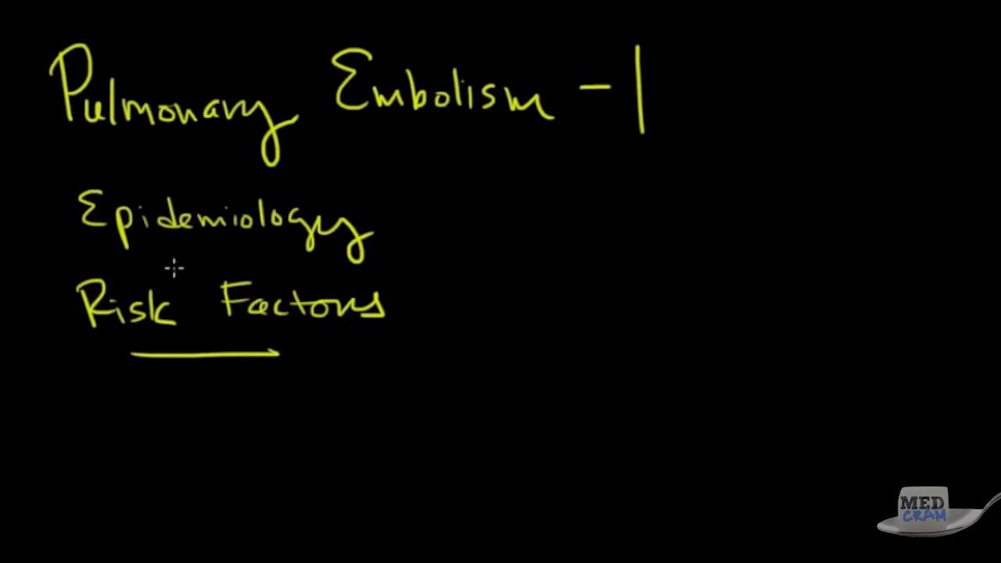
{"action": "left_click_drag", "start_coordinate": [172, 268], "coordinate": [258, 267]}
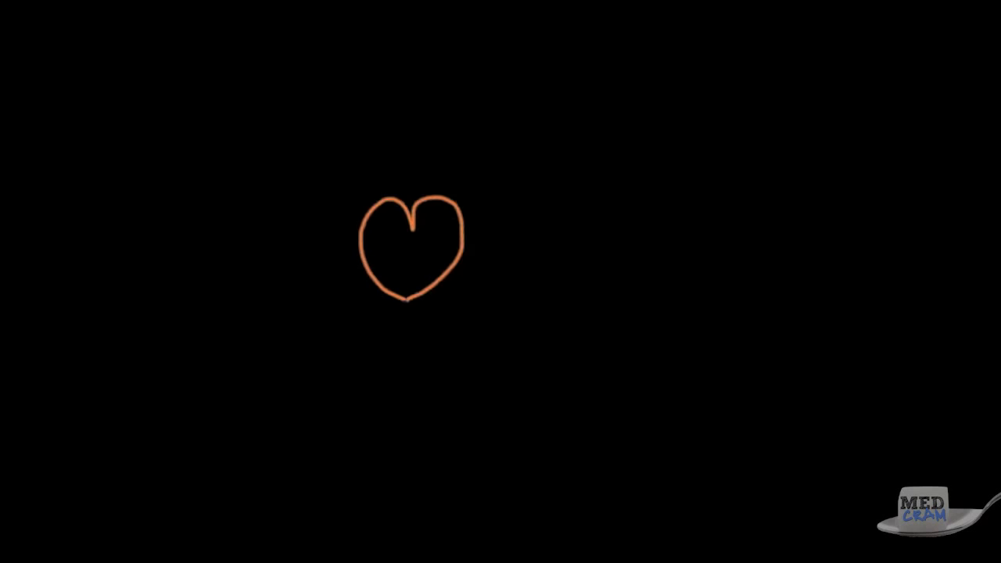
{"action": "mouse_move", "coordinate": [343, 252]}
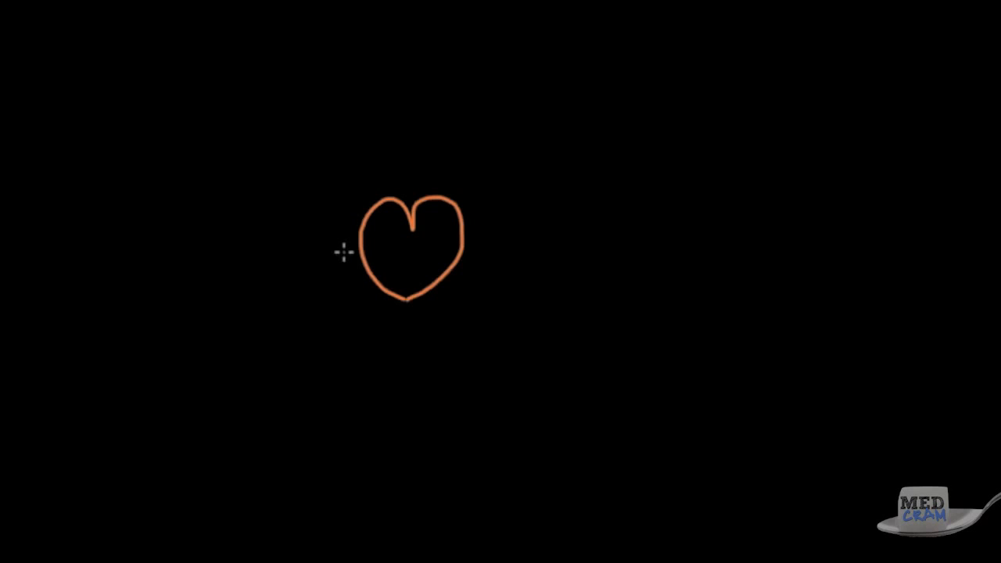
- Draw blue lungs around the heart, the inferior and superior venae cavae, and the RA/RV labels
{"action": "left_click_drag", "start_coordinate": [348, 293], "coordinate": [363, 176]}
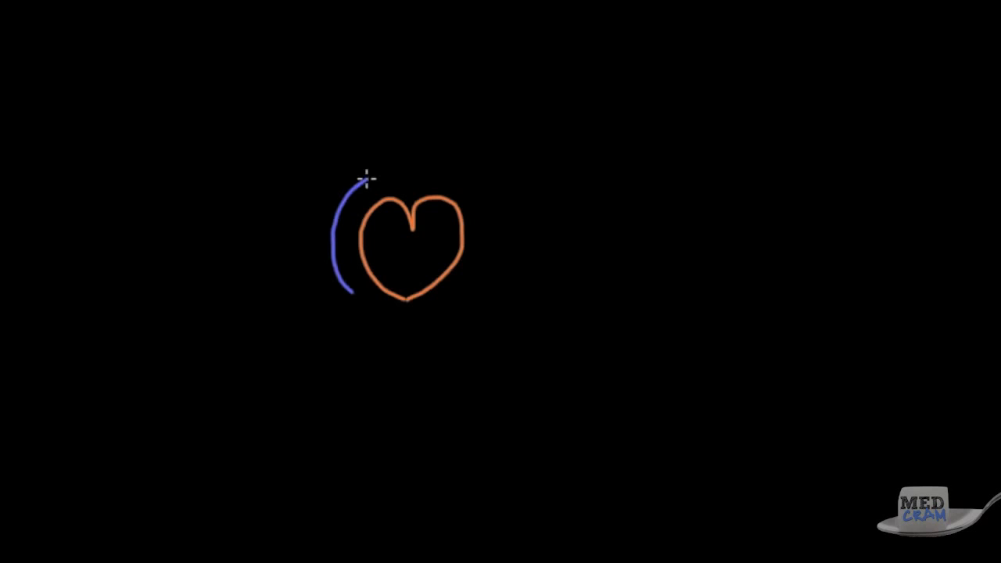
{"action": "left_click_drag", "start_coordinate": [364, 178], "coordinate": [305, 304]}
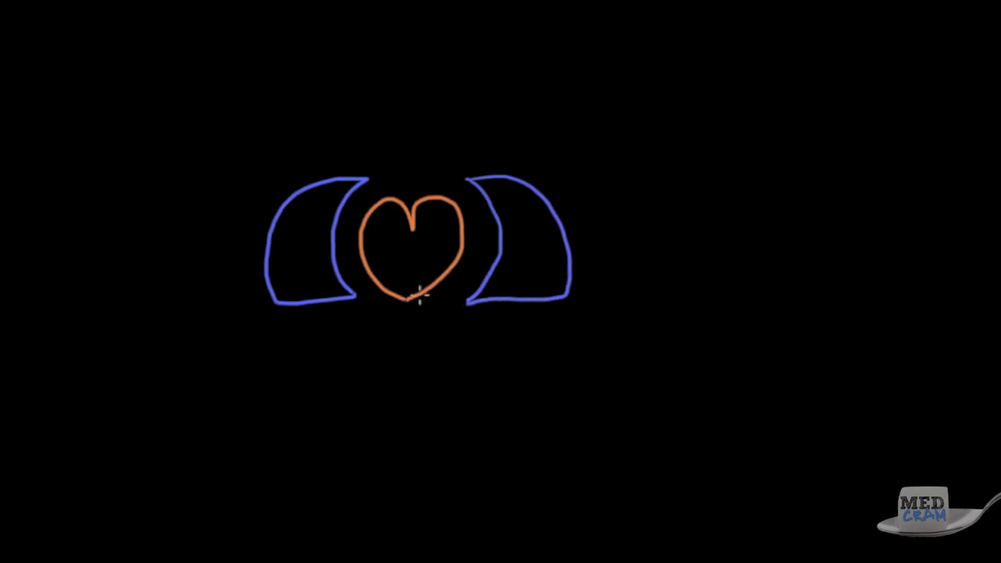
{"action": "mouse_move", "coordinate": [371, 287]}
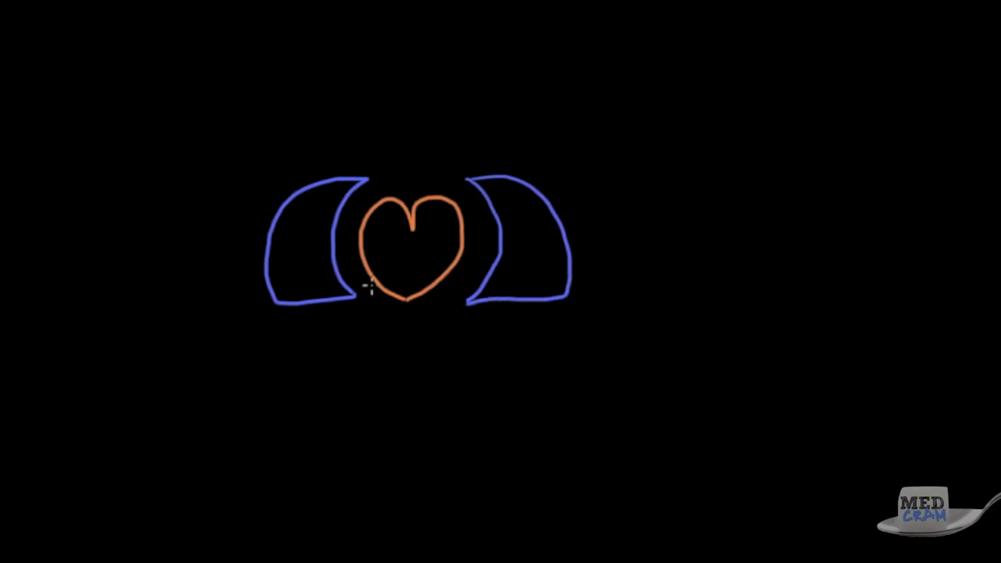
{"action": "left_click_drag", "start_coordinate": [376, 297], "coordinate": [356, 478]}
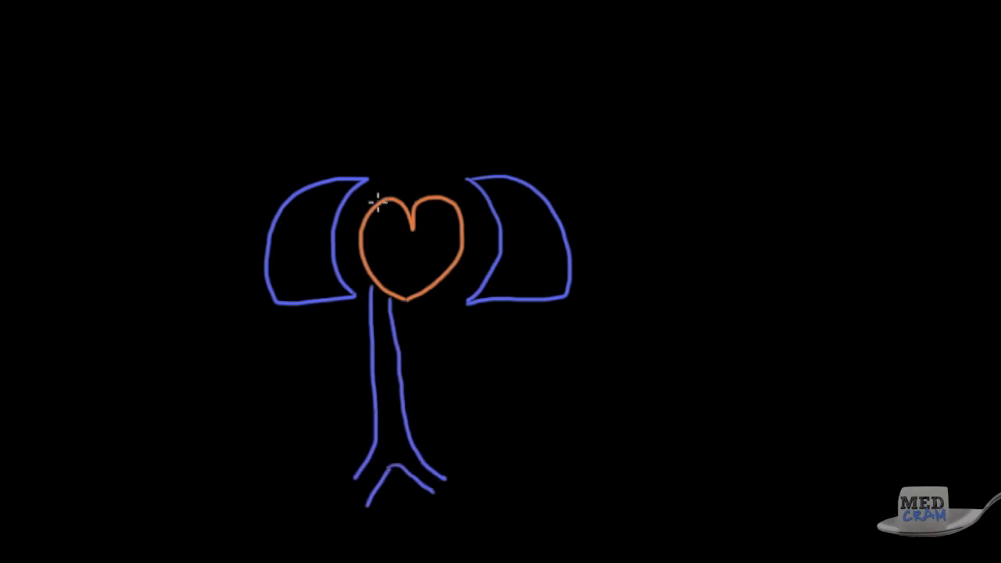
{"action": "left_click_drag", "start_coordinate": [376, 203], "coordinate": [419, 114]}
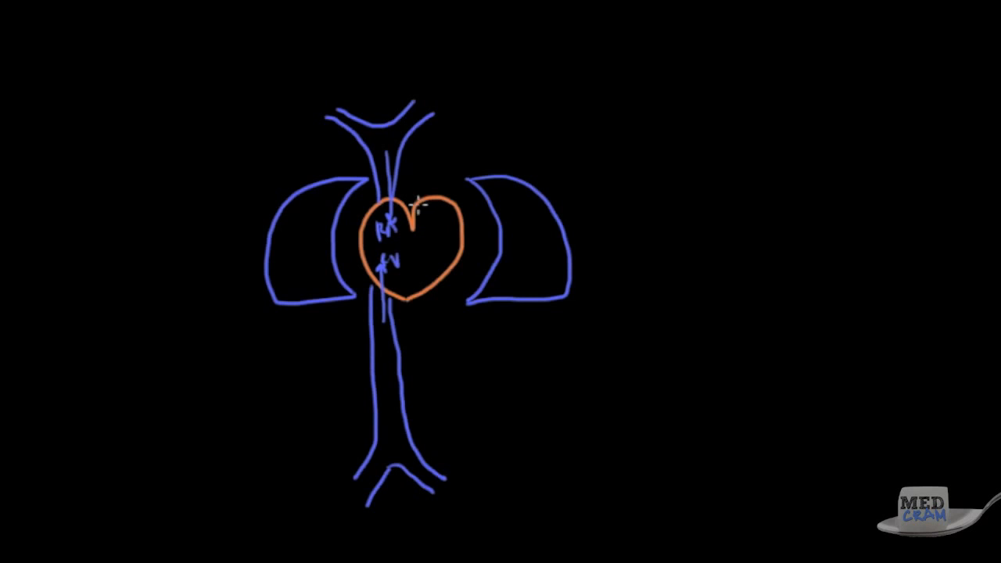
{"action": "left_click_drag", "start_coordinate": [417, 205], "coordinate": [494, 210]}
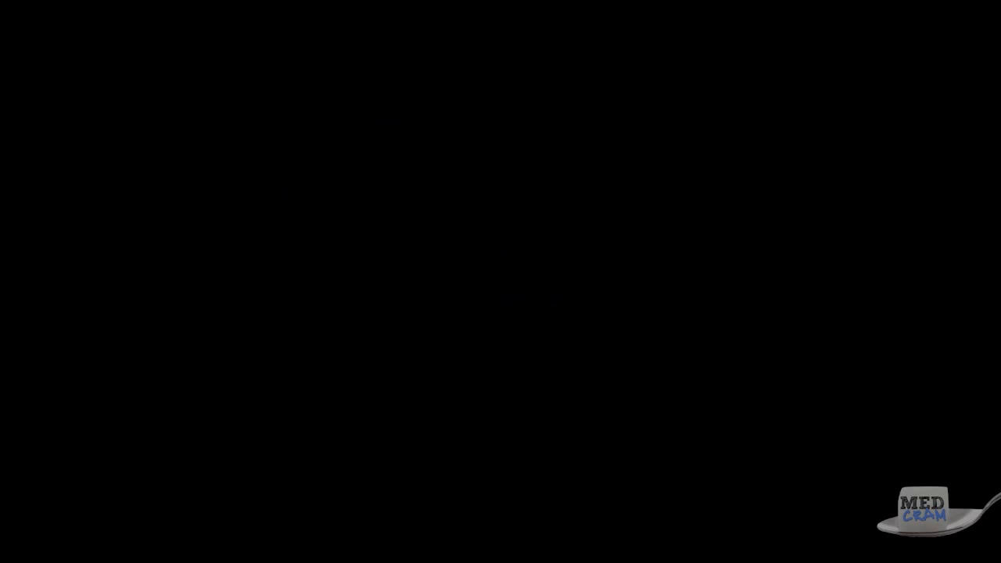
- Outline a large blue lung with artery branches extending toward its base
{"action": "left_click_drag", "start_coordinate": [361, 293], "coordinate": [360, 374]}
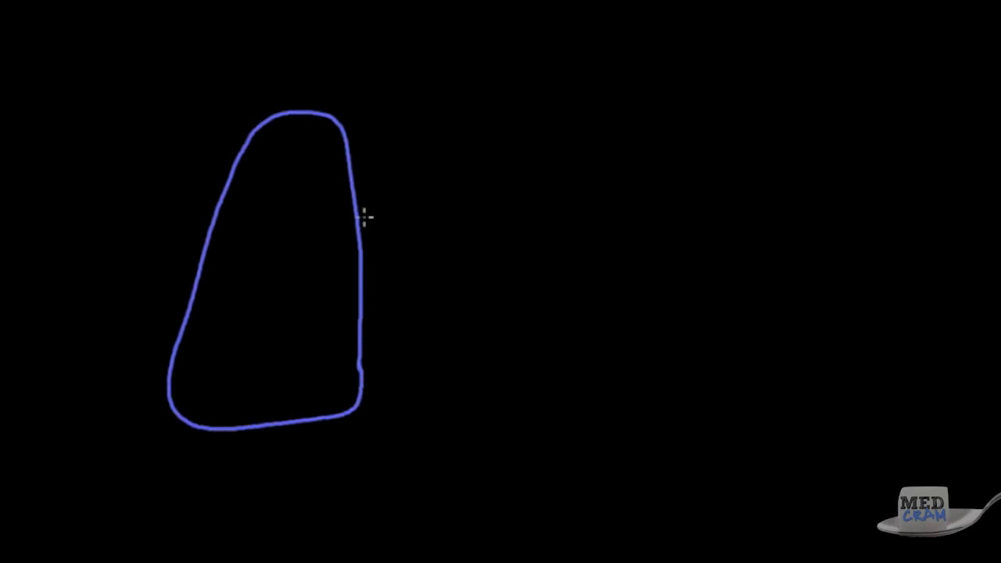
{"action": "left_click_drag", "start_coordinate": [321, 180], "coordinate": [359, 223]}
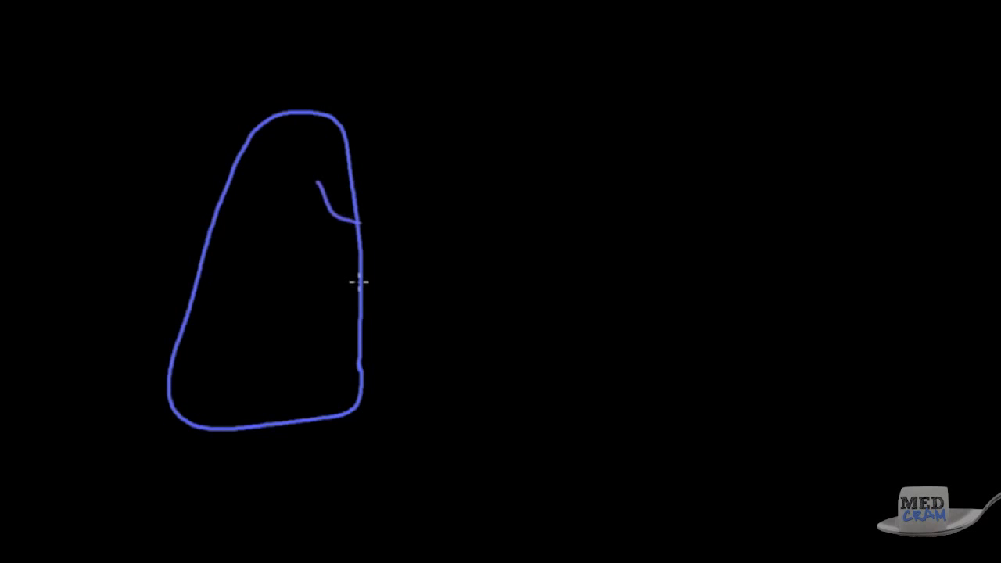
{"action": "left_click_drag", "start_coordinate": [317, 184], "coordinate": [327, 258]}
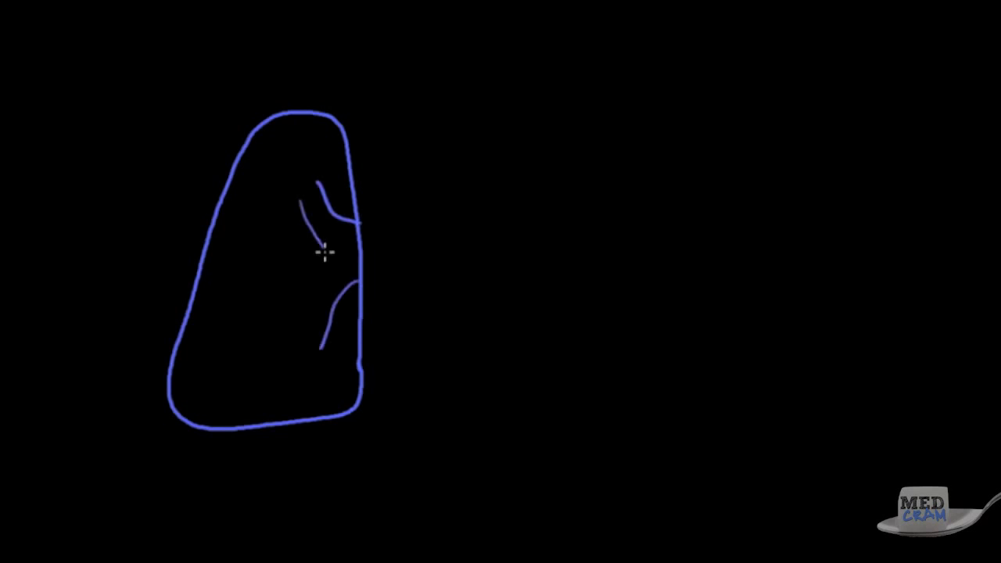
{"action": "left_click_drag", "start_coordinate": [325, 250], "coordinate": [262, 356]}
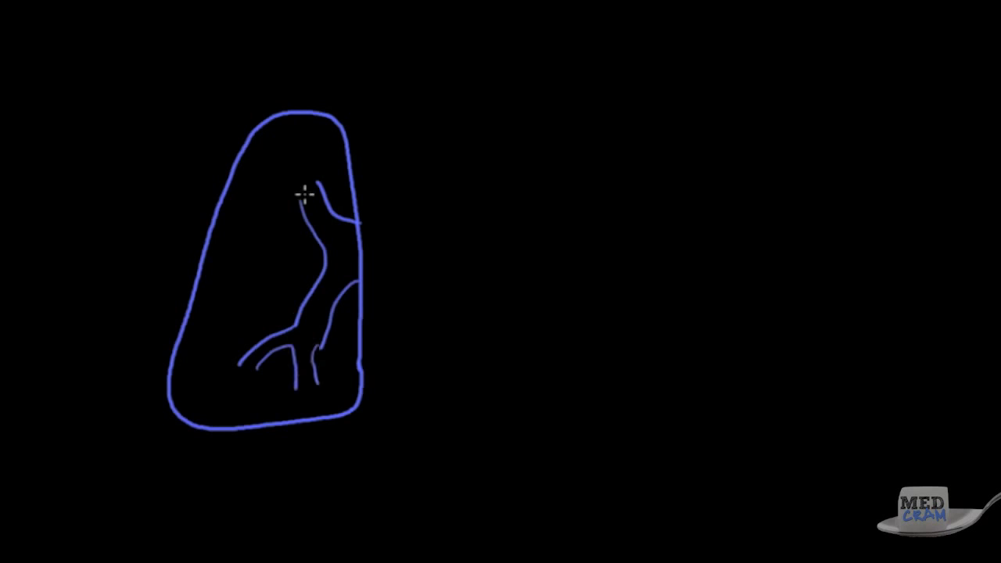
- Cross-hatch the lower lung and mark clots in the lower artery branches
{"action": "left_click_drag", "start_coordinate": [313, 211], "coordinate": [305, 157]}
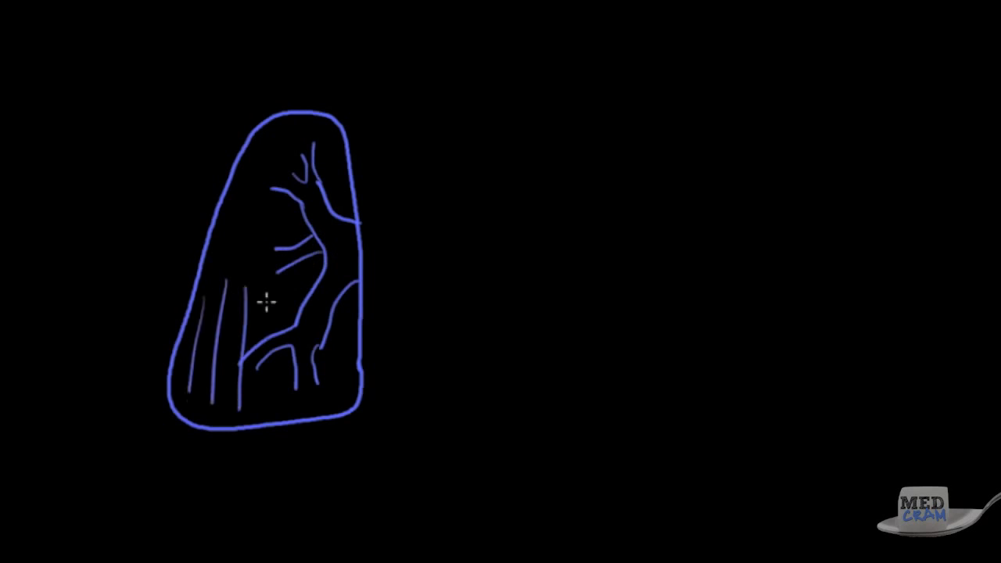
{"action": "left_click_drag", "start_coordinate": [235, 321], "coordinate": [344, 313]}
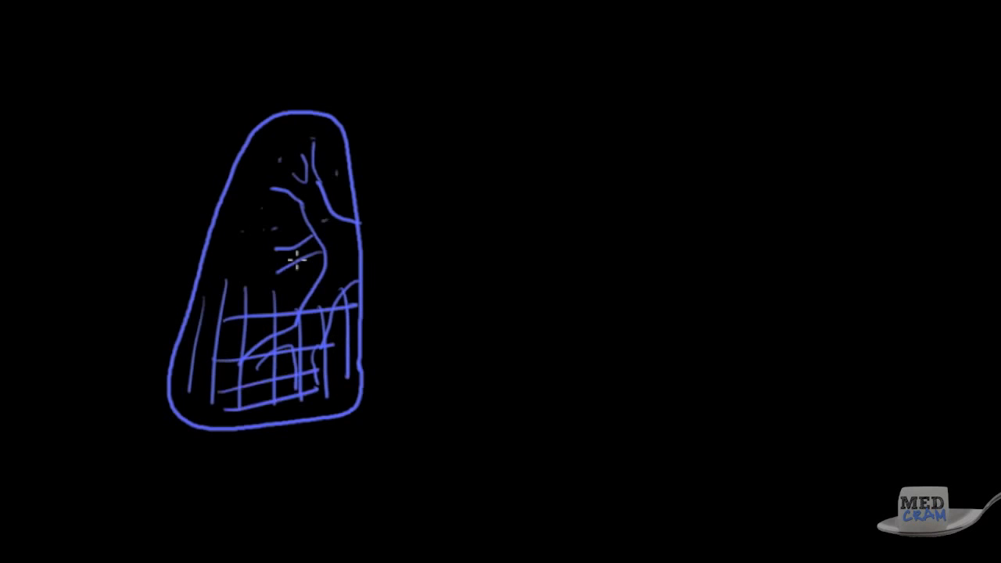
{"action": "mouse_move", "coordinate": [370, 257]}
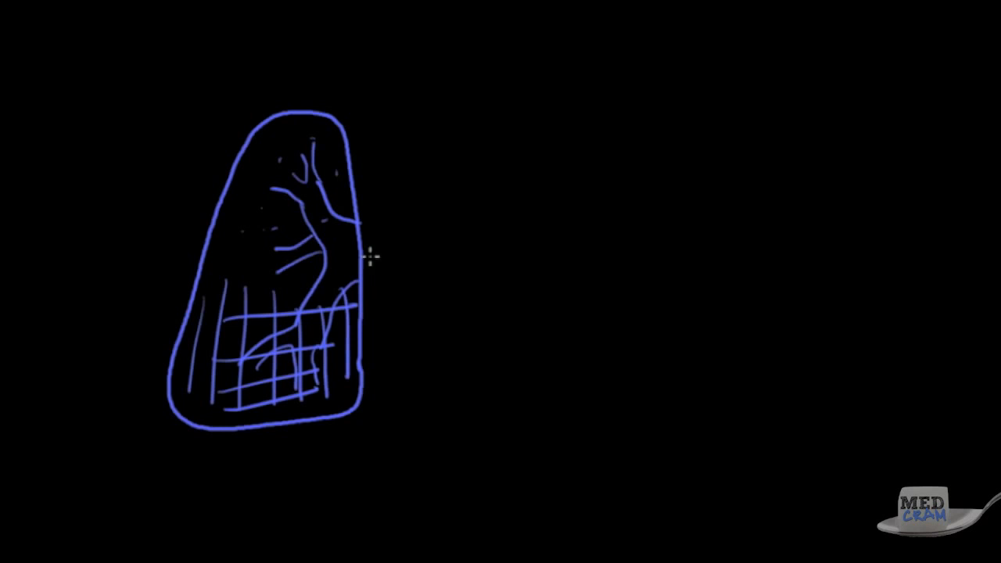
{"action": "left_click_drag", "start_coordinate": [363, 254], "coordinate": [324, 305]}
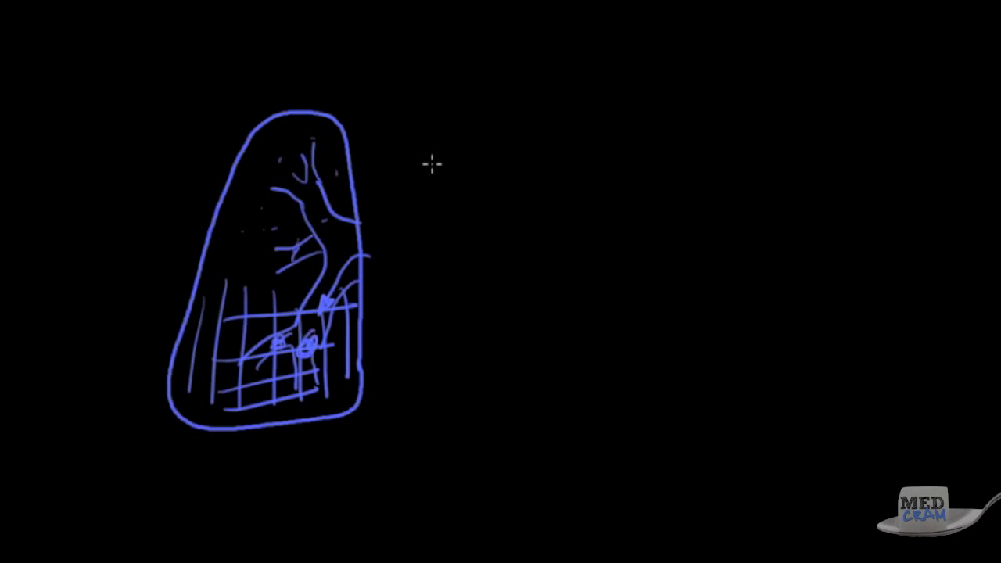
- Outline a second lung on the right and draw a jagged-edged region inside it
{"action": "left_click_drag", "start_coordinate": [420, 117], "coordinate": [569, 407]}
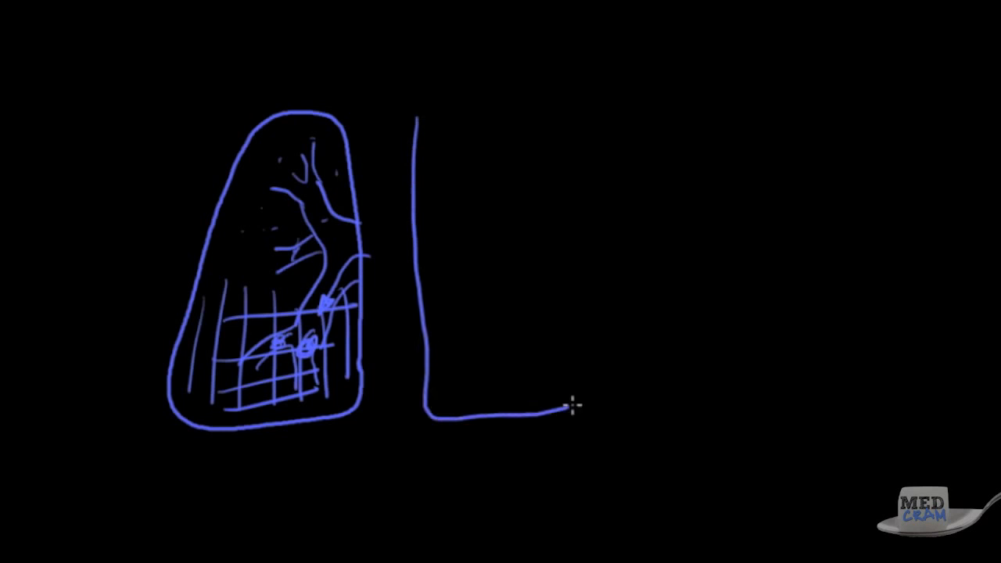
{"action": "left_click_drag", "start_coordinate": [571, 407], "coordinate": [411, 113]}
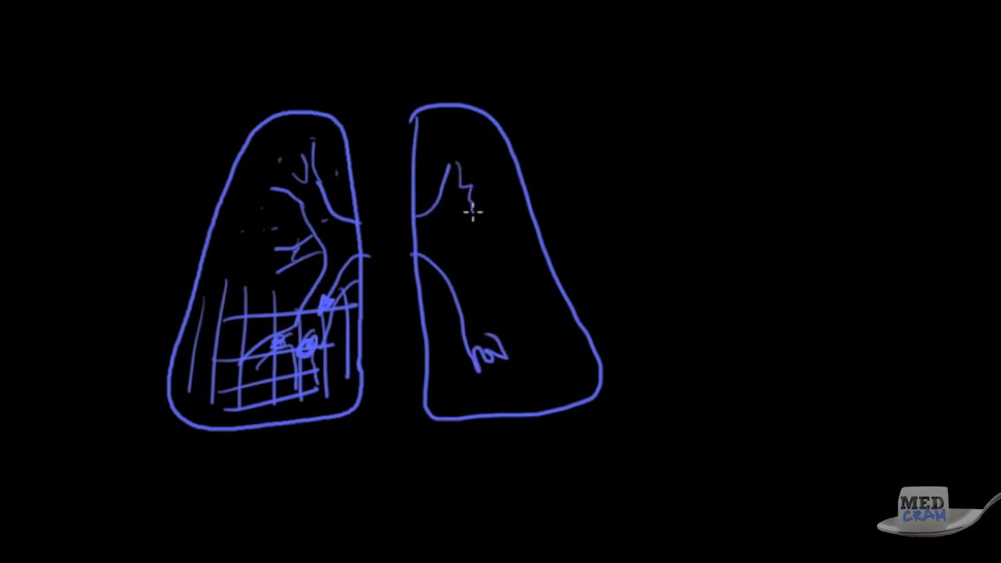
{"action": "left_click_drag", "start_coordinate": [469, 212], "coordinate": [508, 344]}
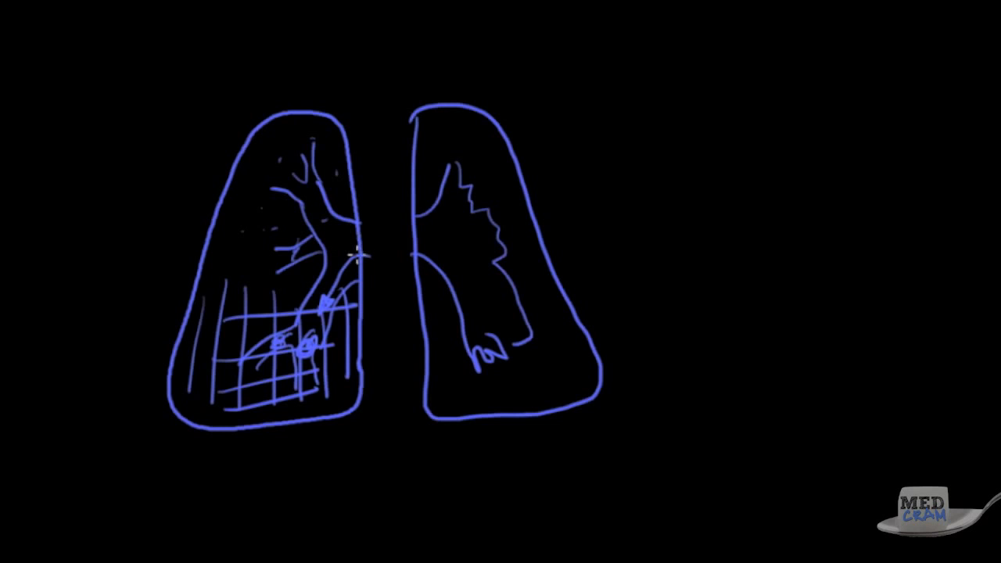
{"action": "mouse_move", "coordinate": [356, 219]}
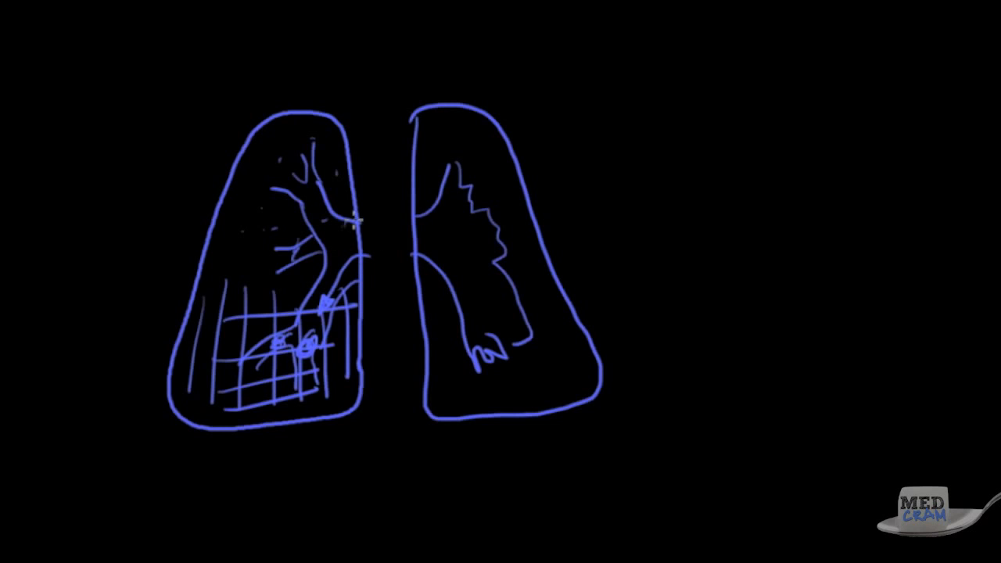
{"action": "left_click_drag", "start_coordinate": [352, 215], "coordinate": [391, 305]}
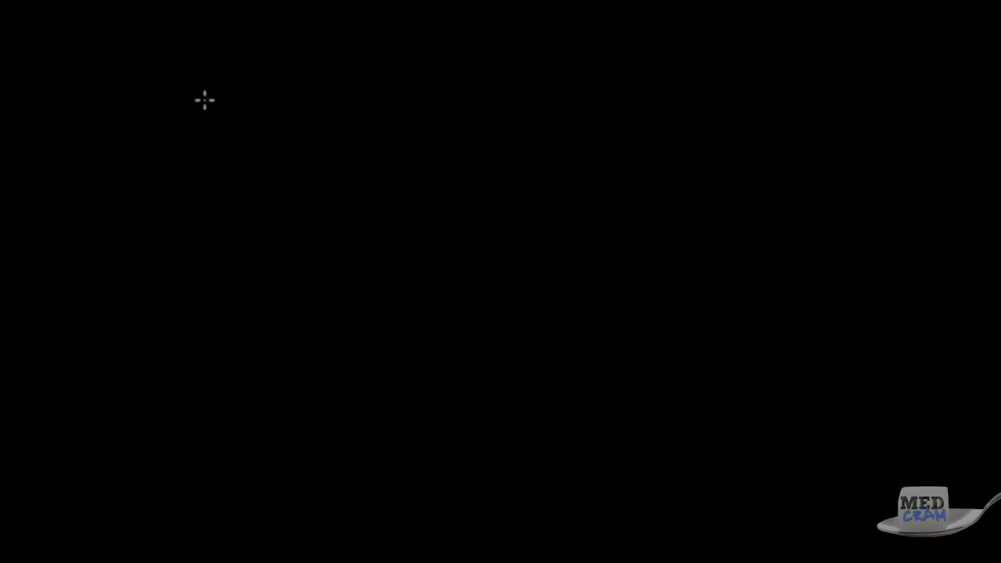
{"action": "mouse_move", "coordinate": [179, 79]}
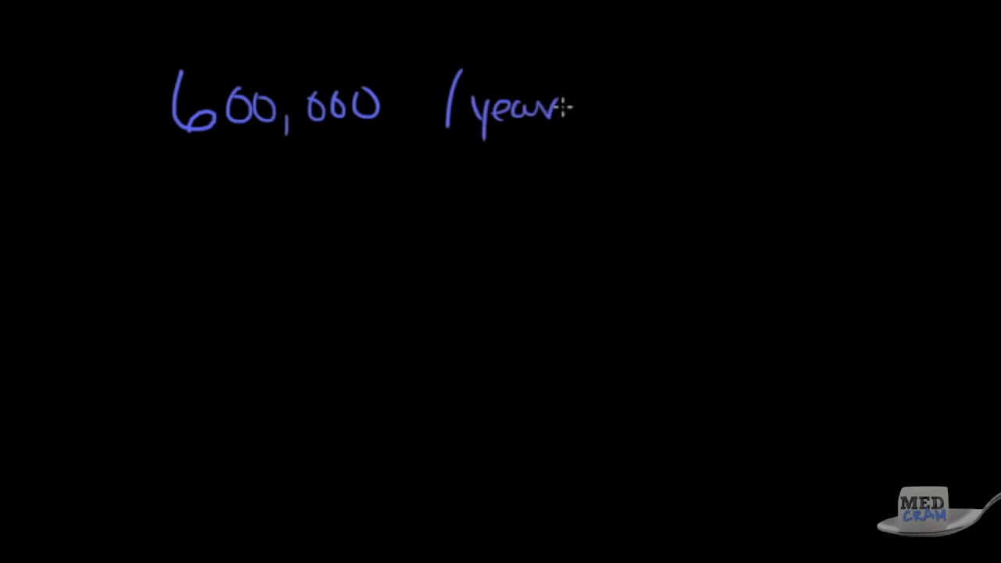
{"action": "mouse_move", "coordinate": [227, 230]}
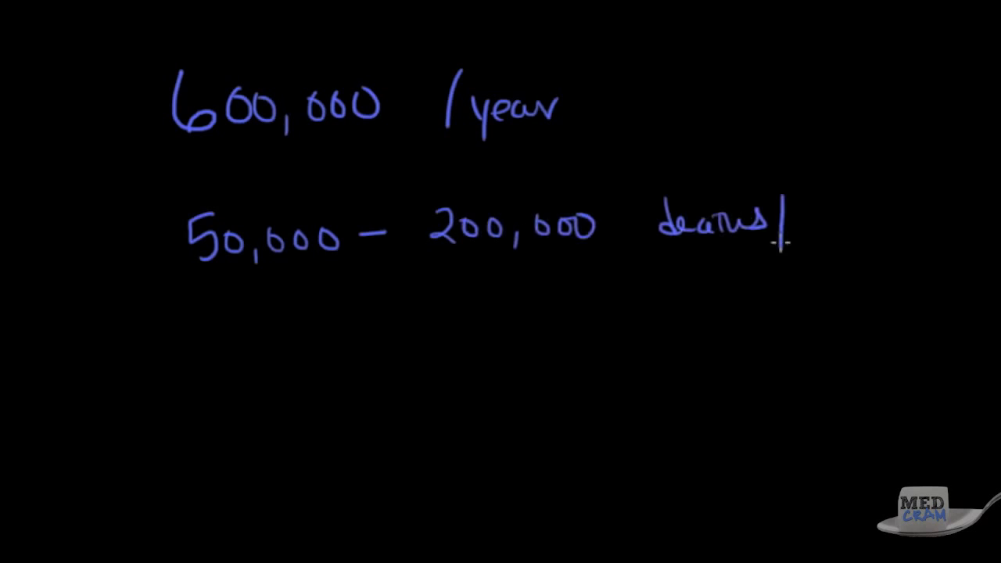
- Write the blue figures 600,000 /year and 50,000–200,000 deaths
{"action": "type", "text": "/year"}
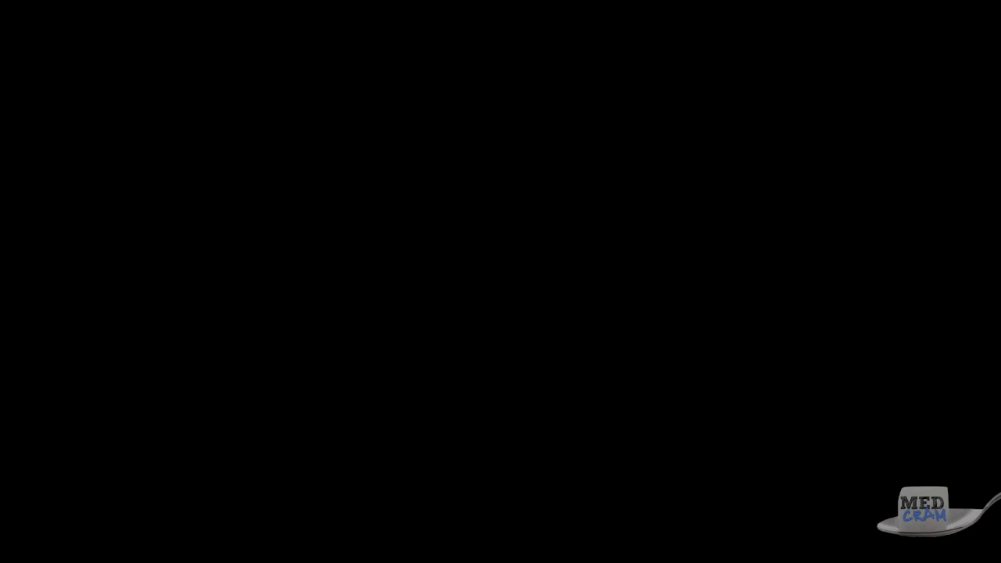
{"action": "mouse_move", "coordinate": [142, 84]}
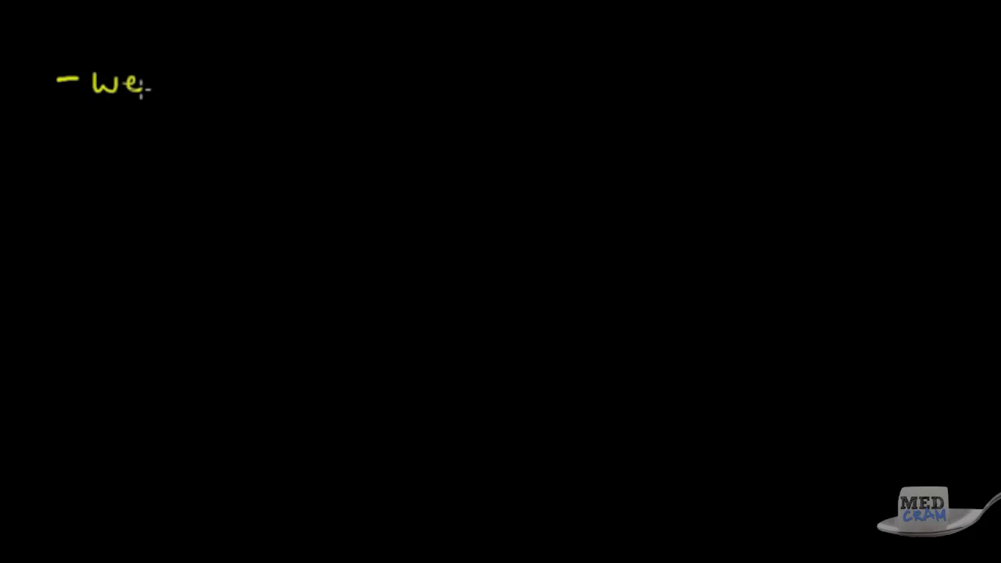
- Write the first yellow bullet 'we miss them a lot – autopsies', underlining autopsies
{"action": "type", "text": "miss them alot"}
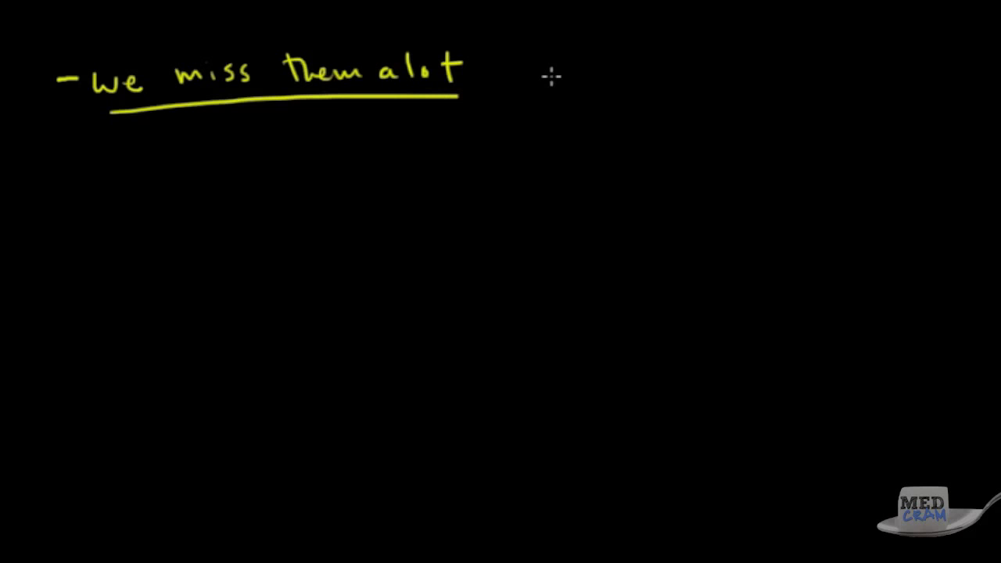
{"action": "mouse_move", "coordinate": [489, 70]}
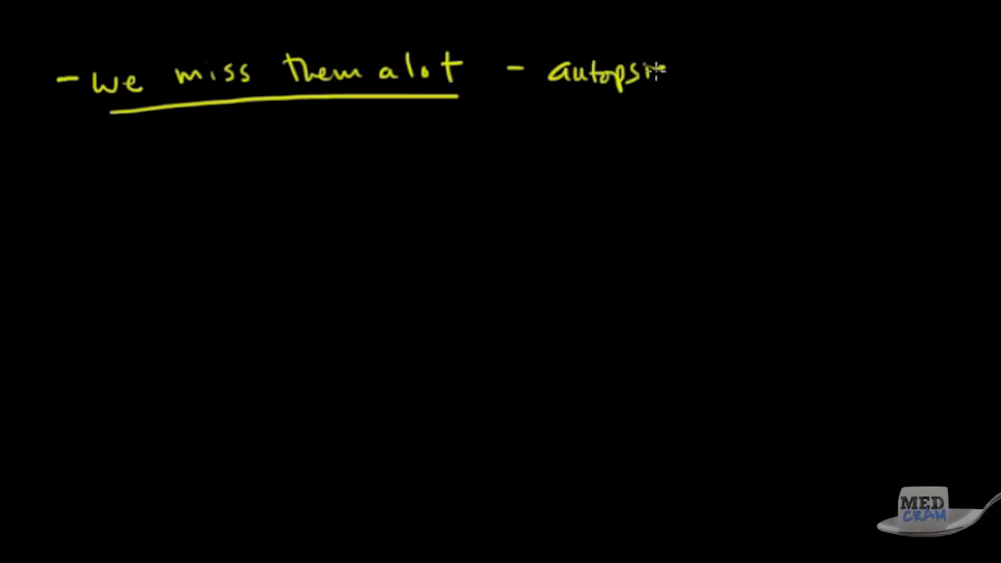
{"action": "left_click_drag", "start_coordinate": [548, 94], "coordinate": [665, 94]}
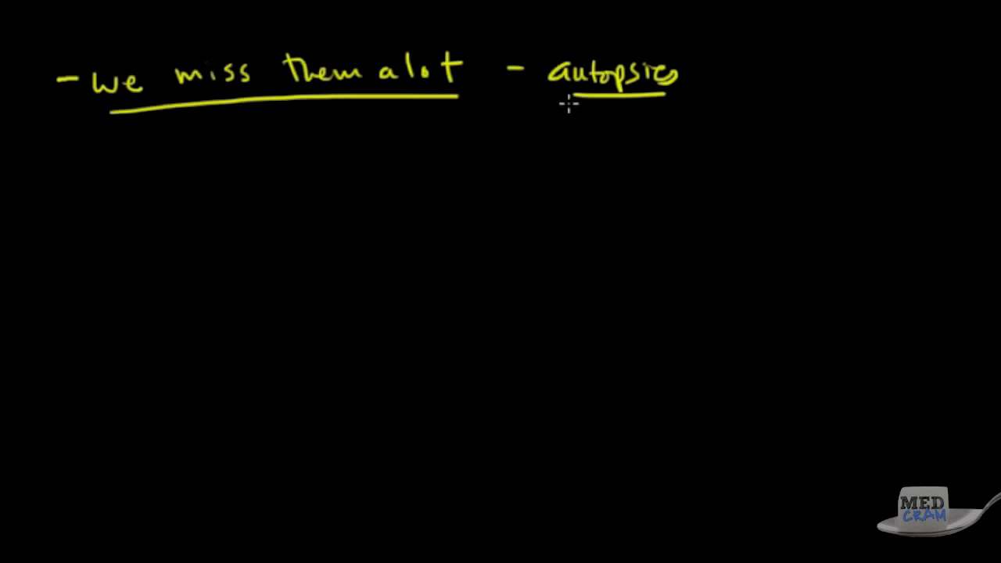
{"action": "mouse_move", "coordinate": [56, 163]}
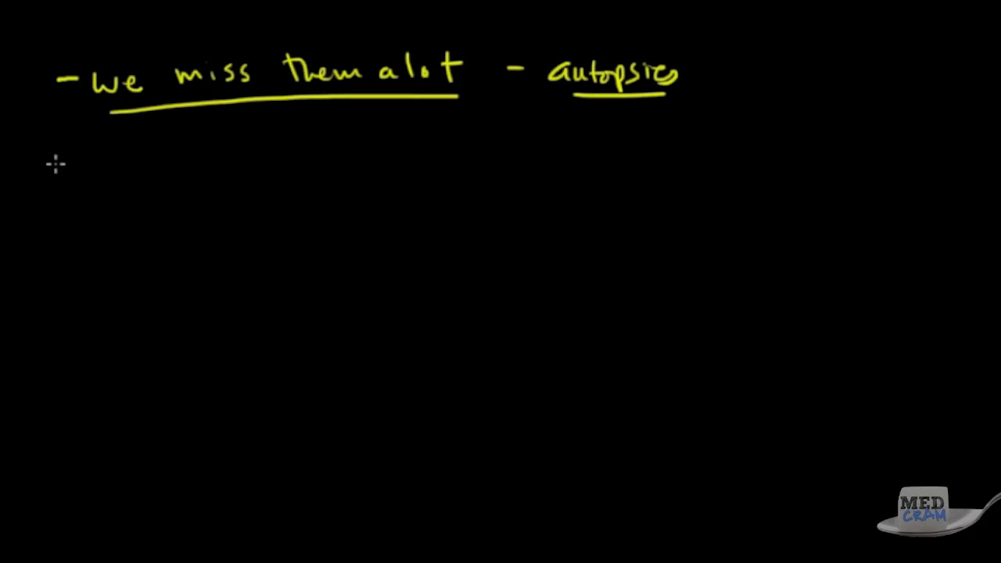
- Write the second yellow bullet 'test for them a lot – negative'
{"action": "left_click_drag", "start_coordinate": [59, 161], "coordinate": [113, 156]}
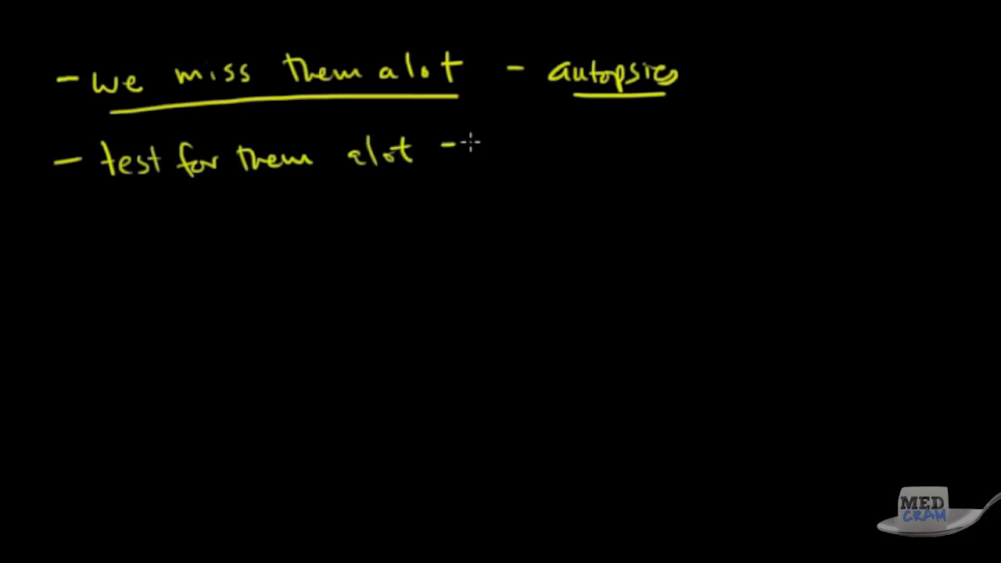
{"action": "type", "text": "neg"}
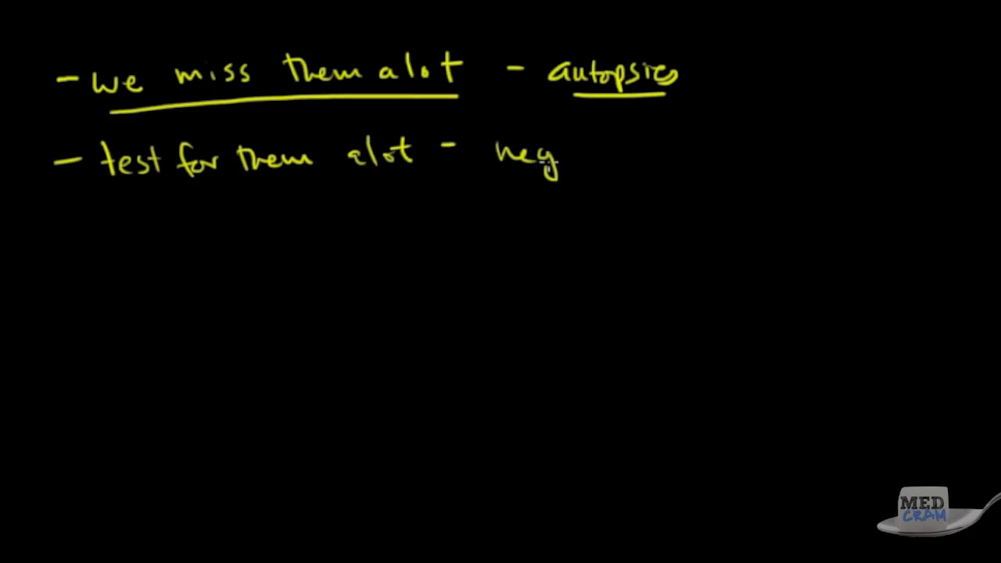
{"action": "type", "text": "ative"}
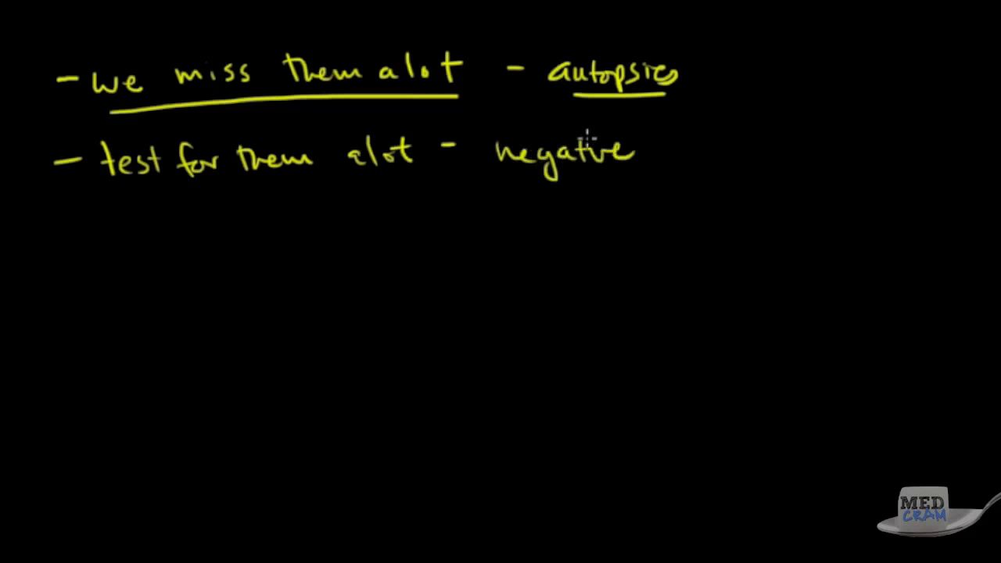
{"action": "mouse_move", "coordinate": [648, 116]}
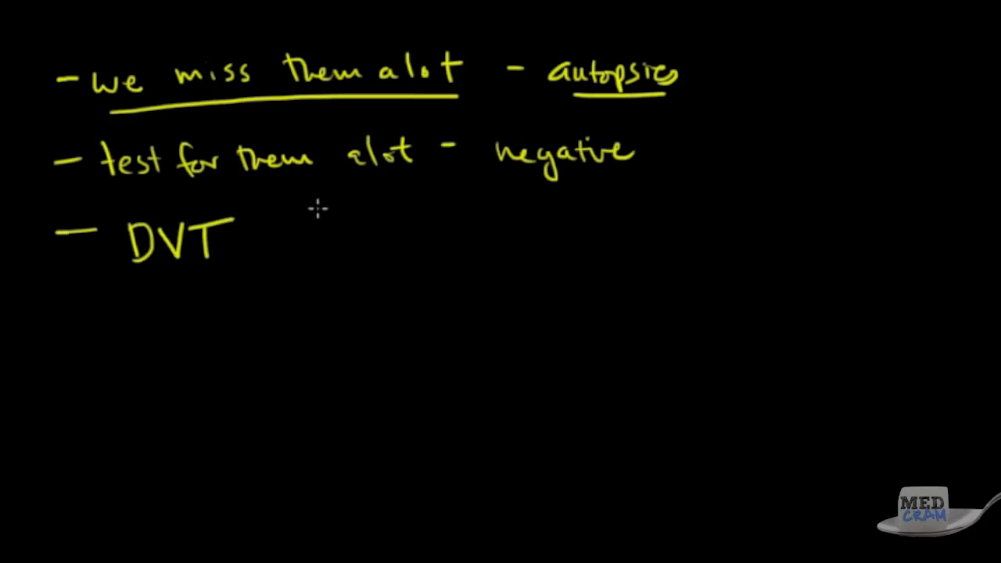
{"action": "mouse_move", "coordinate": [323, 196]}
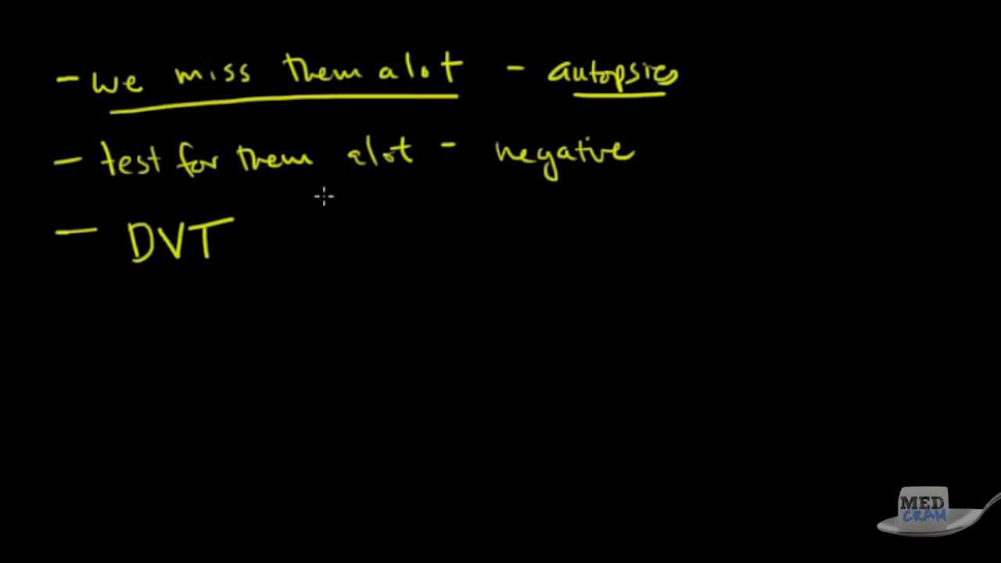
{"action": "mouse_move", "coordinate": [336, 204]}
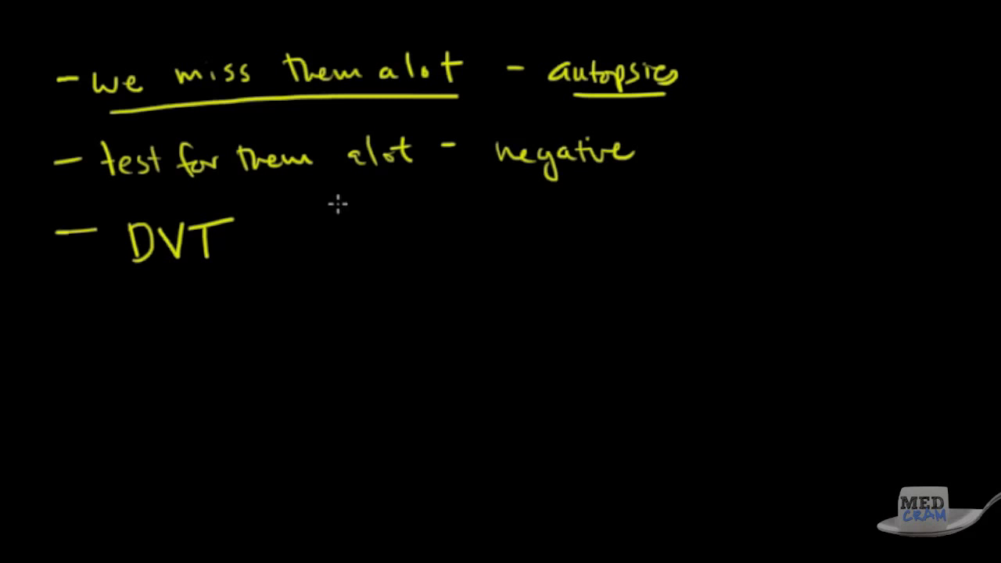
{"action": "mouse_move", "coordinate": [324, 227]}
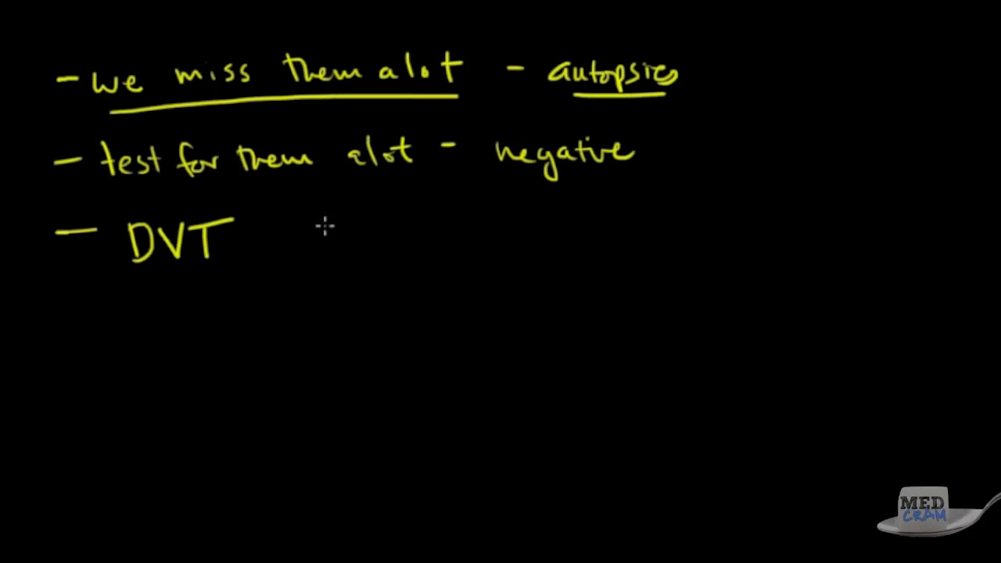
{"action": "mouse_move", "coordinate": [299, 231]}
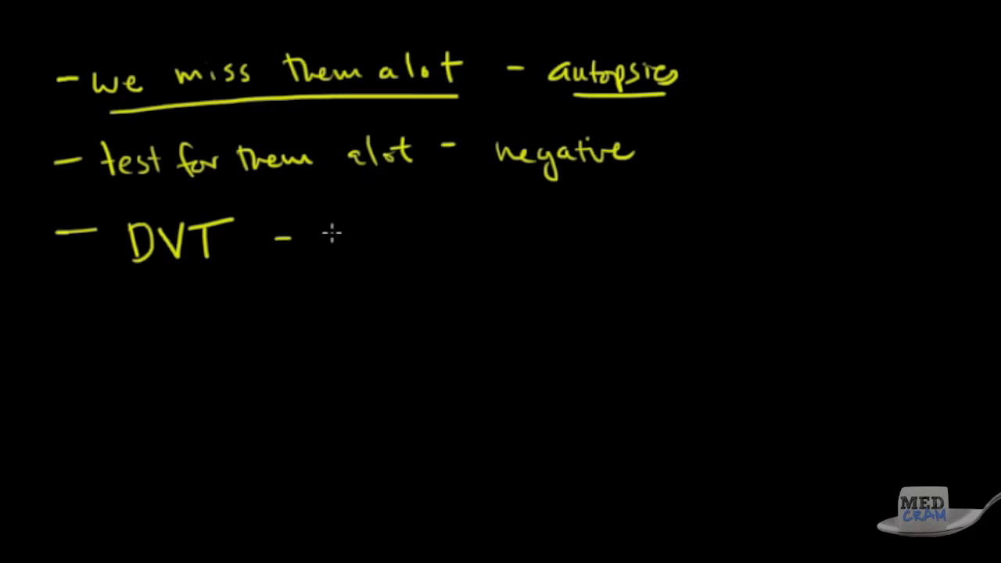
- Write the bullet 'DVT – ABOVE THE KNEE' and underline ABOVE THE KNEE
{"action": "type", "text": "ABOVE T"}
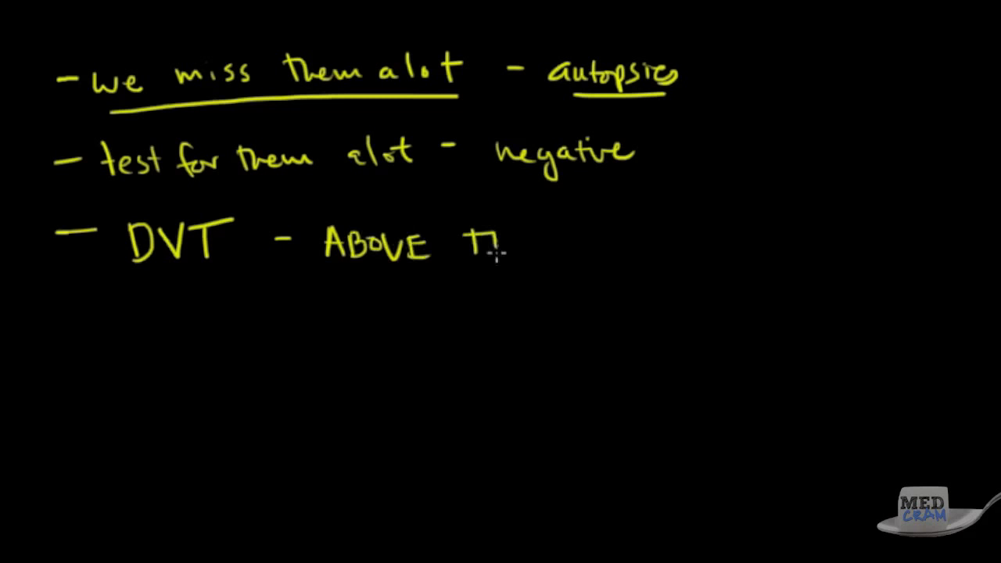
{"action": "type", "text": "HE KNEE"}
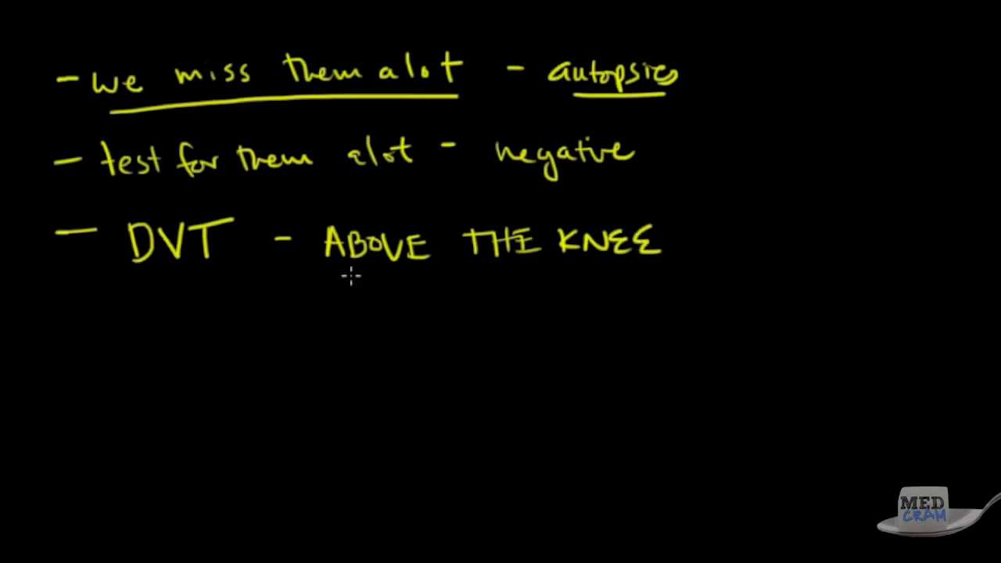
{"action": "left_click_drag", "start_coordinate": [351, 275], "coordinate": [594, 269]}
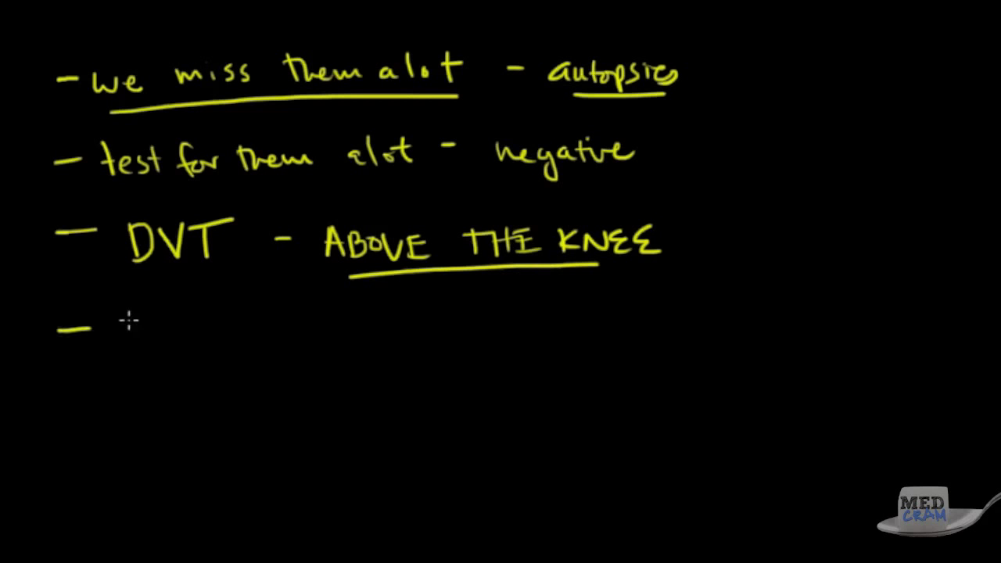
{"action": "mouse_move", "coordinate": [153, 350]}
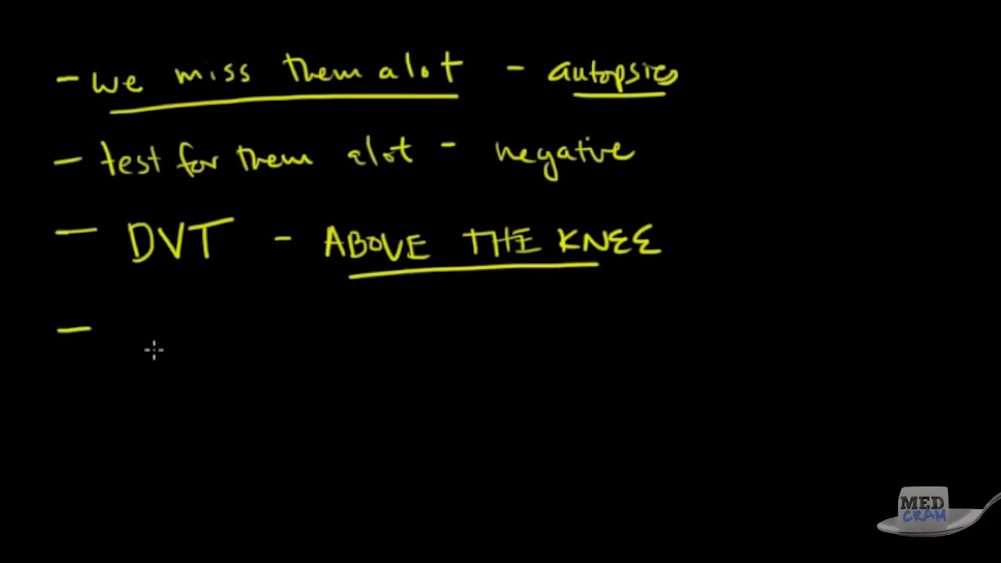
{"action": "mouse_move", "coordinate": [164, 326]}
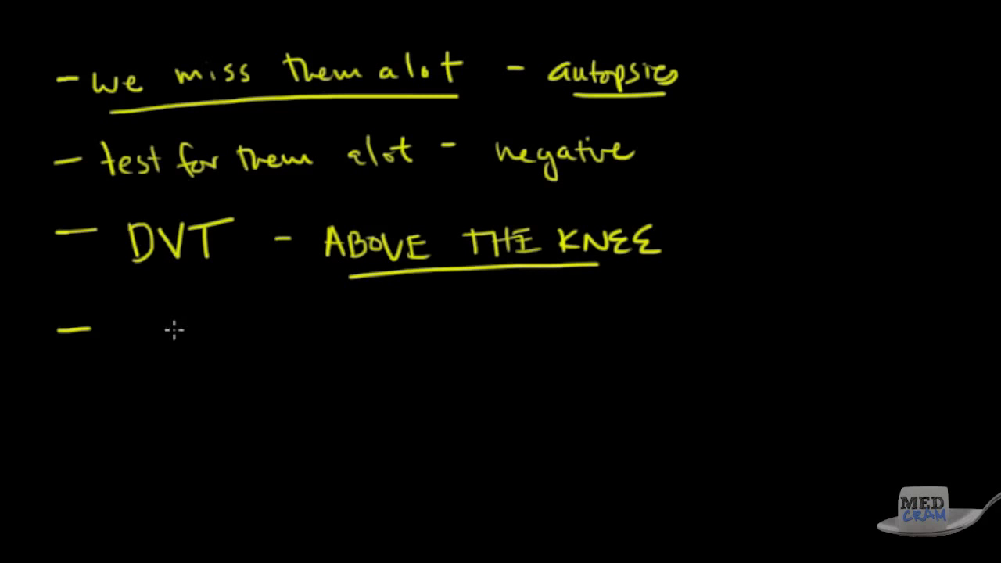
{"action": "mouse_move", "coordinate": [174, 330]}
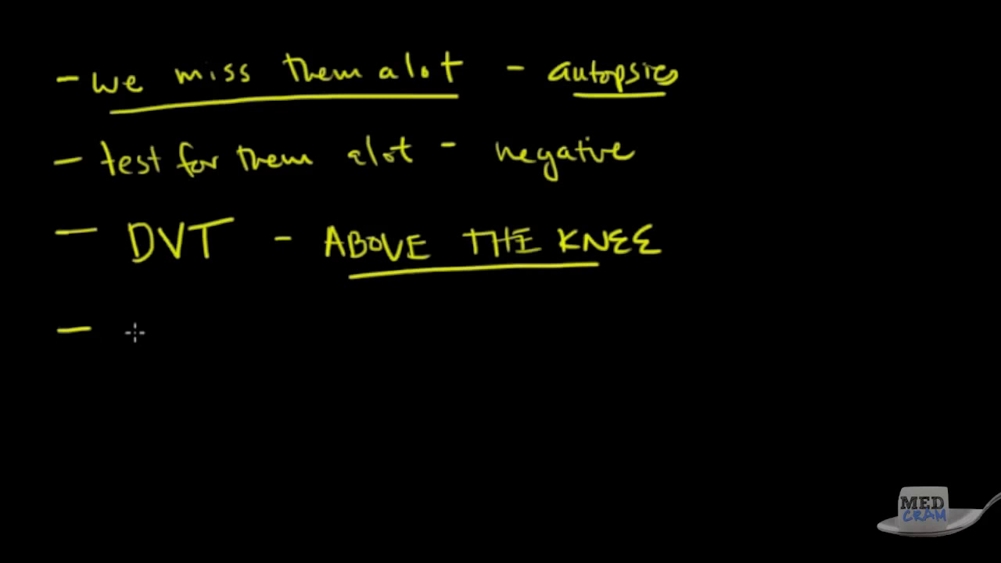
- Sketch a small reclining figure and write the underlined label DEAD SPACE beside it
{"action": "left_click_drag", "start_coordinate": [137, 332], "coordinate": [188, 384]}
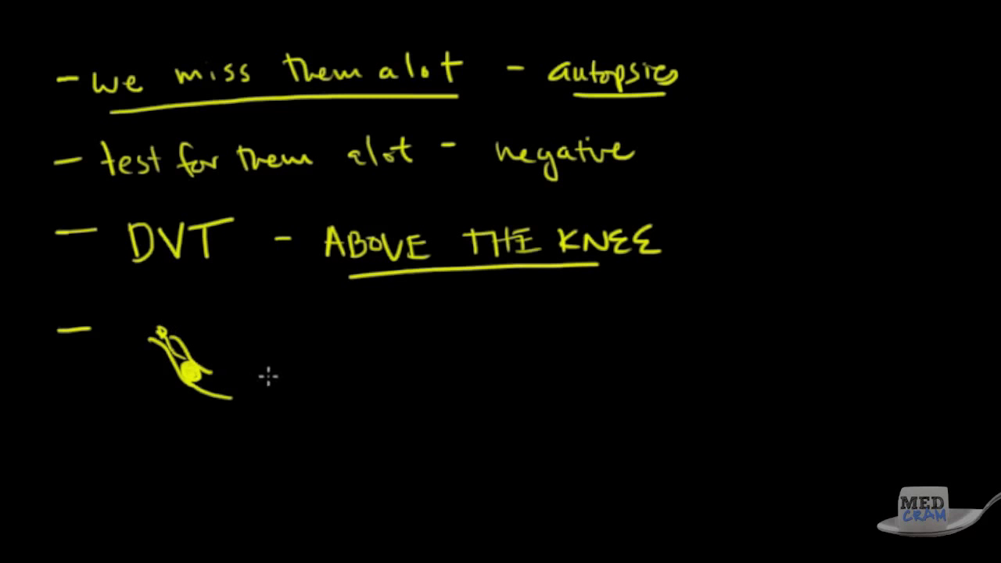
{"action": "mouse_move", "coordinate": [276, 325]}
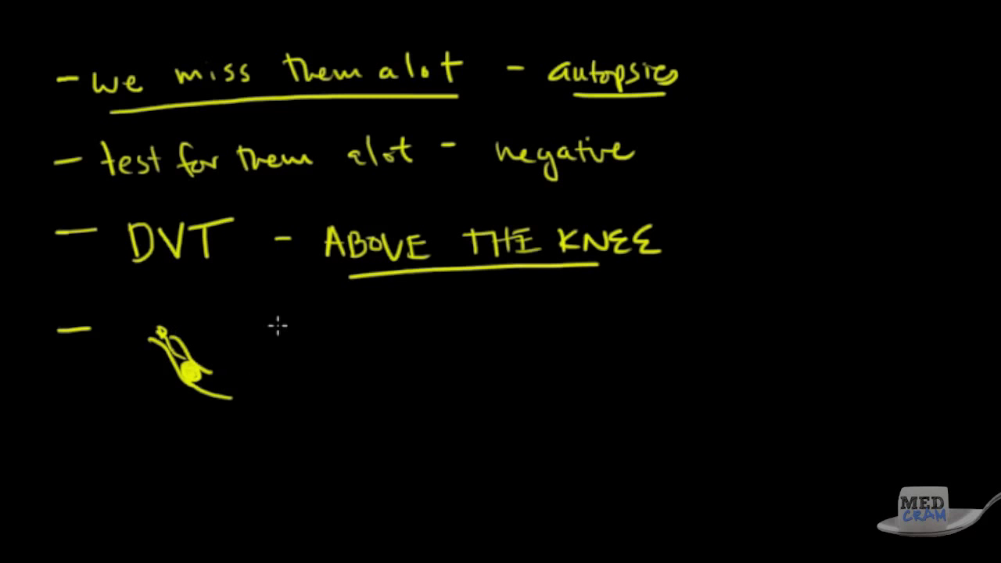
{"action": "mouse_move", "coordinate": [260, 337]}
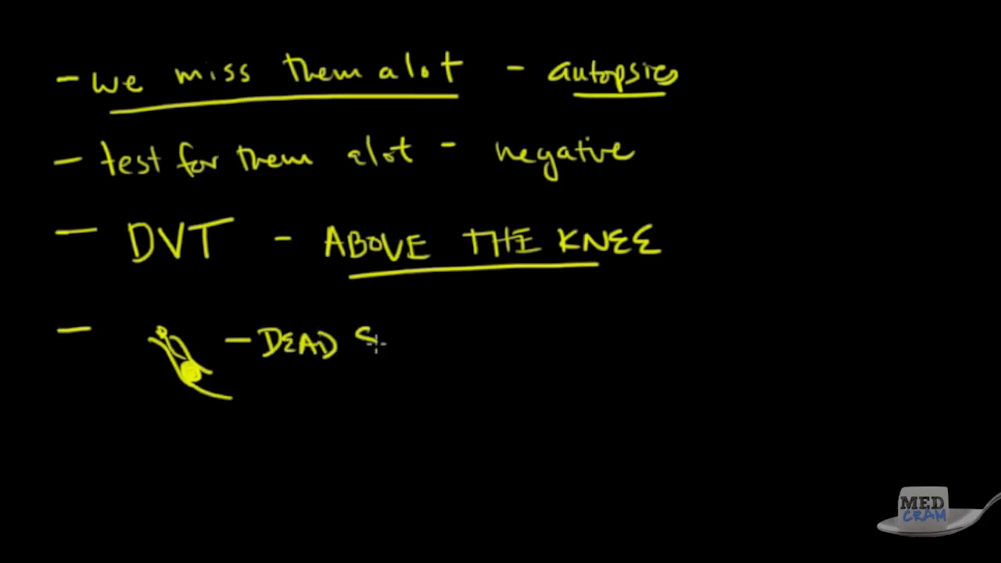
{"action": "type", "text": "SPACE"}
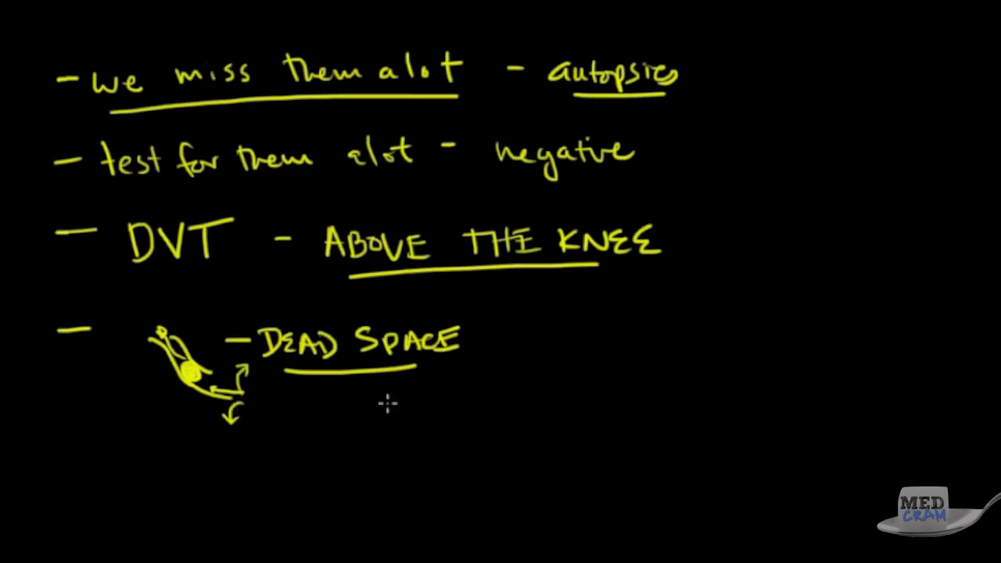
{"action": "mouse_move", "coordinate": [383, 391]}
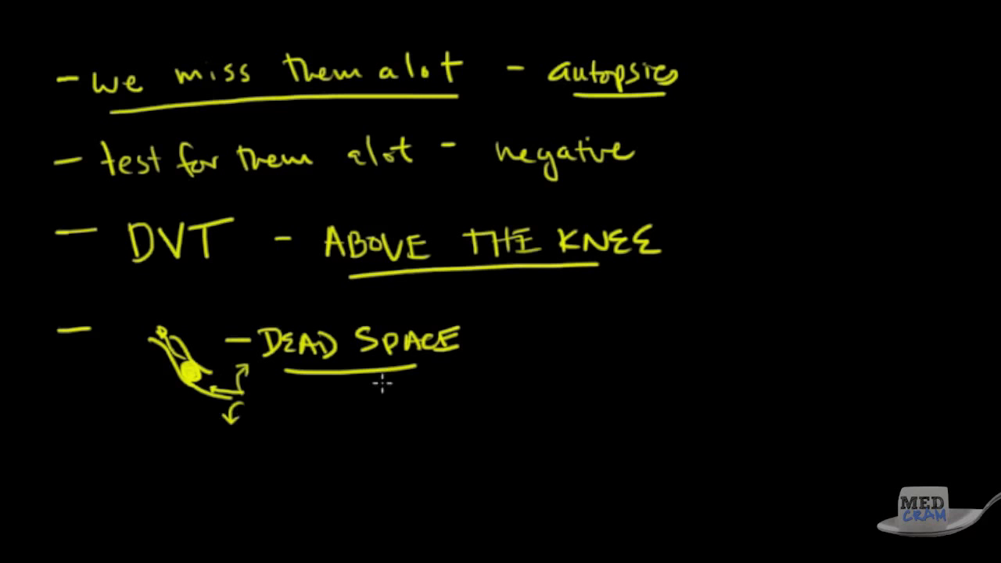
{"action": "mouse_move", "coordinate": [333, 387]}
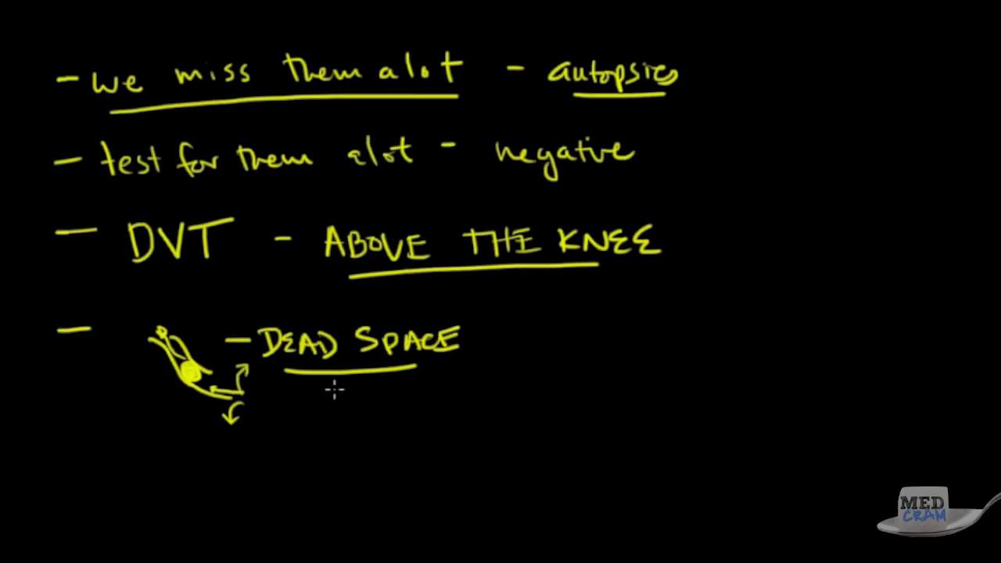
{"action": "mouse_move", "coordinate": [521, 352]}
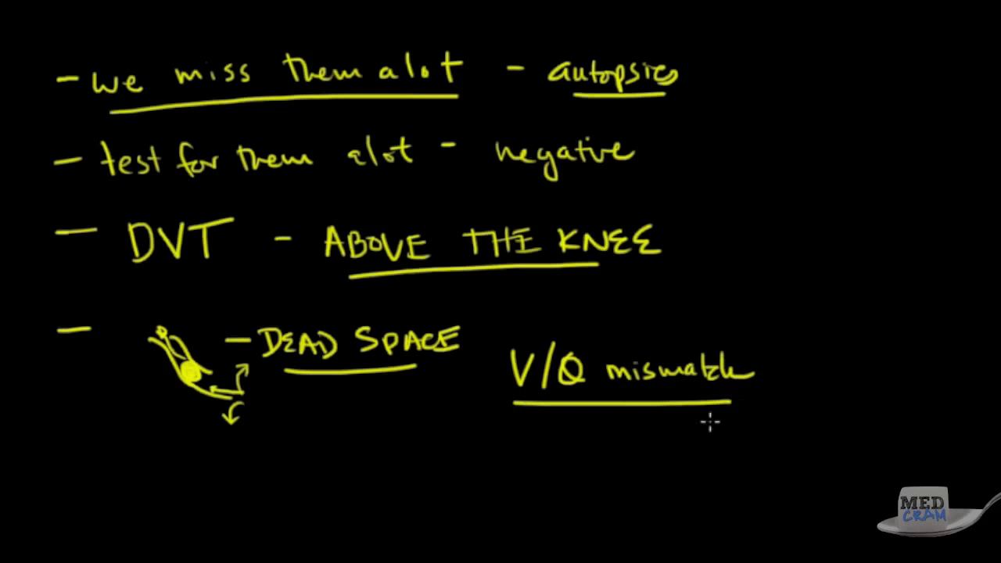
{"action": "mouse_move", "coordinate": [674, 400]}
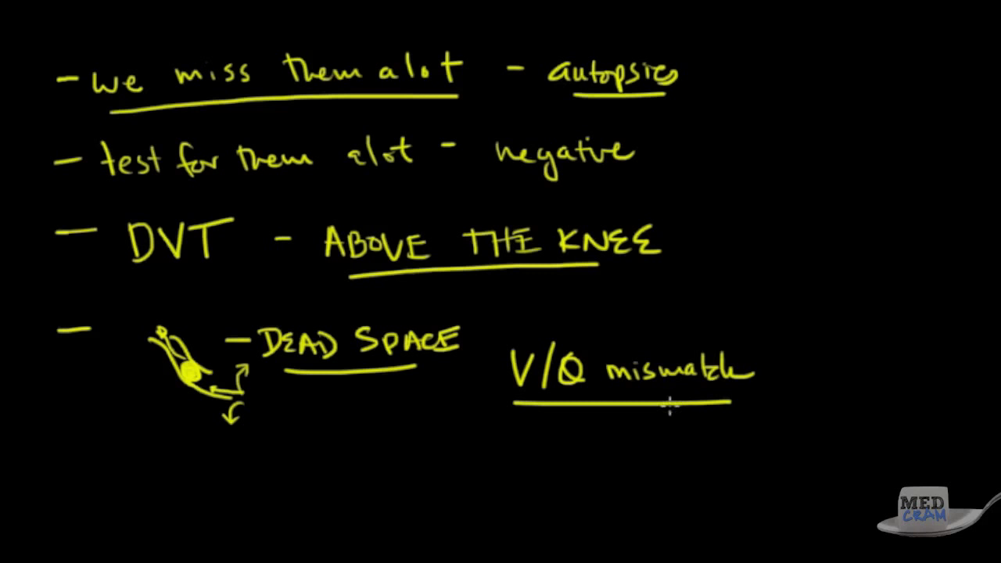
{"action": "mouse_move", "coordinate": [673, 405]}
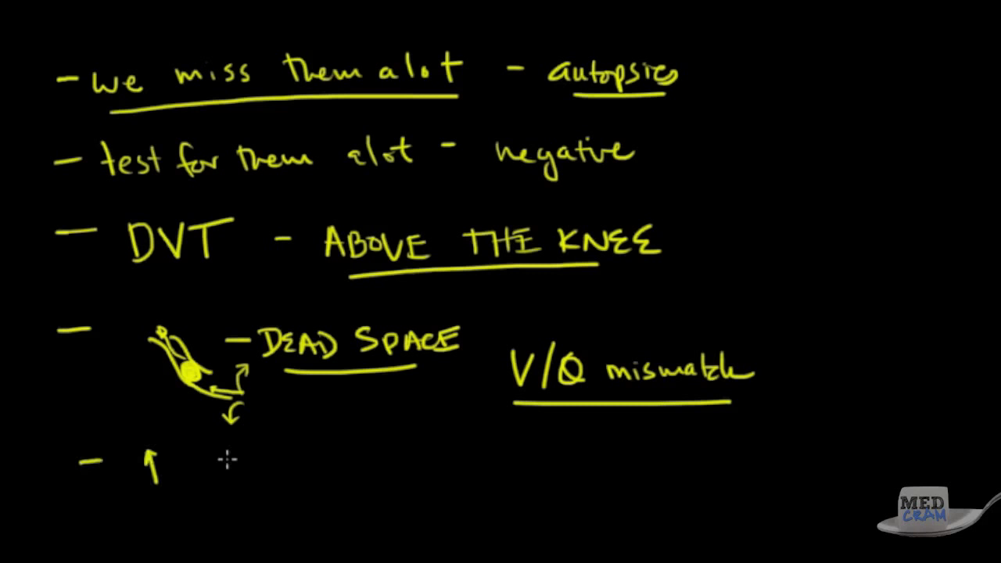
- Write an up-arrow and an underlined Resistance as the next bullet
{"action": "type", "text": "Resr"}
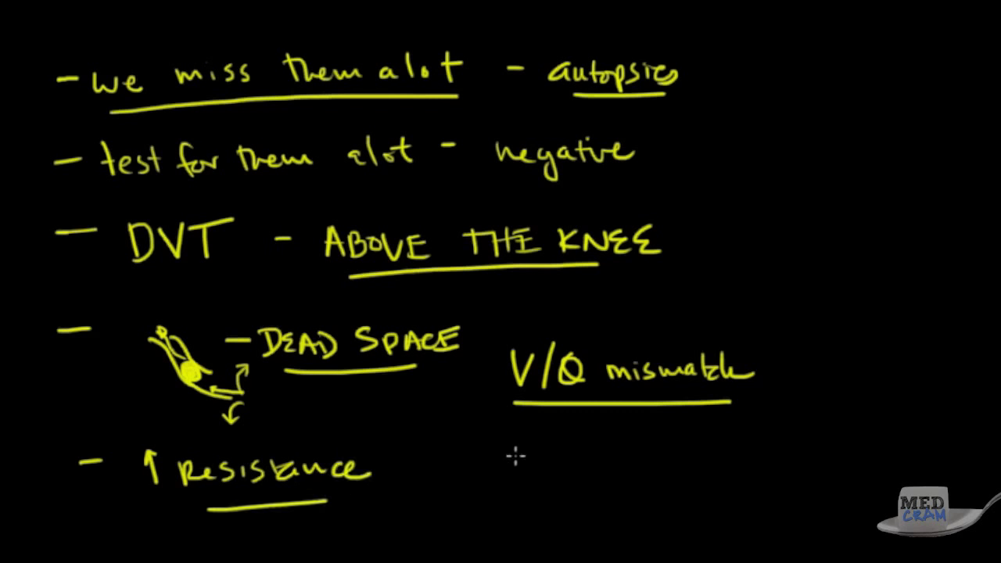
{"action": "mouse_move", "coordinate": [476, 457]}
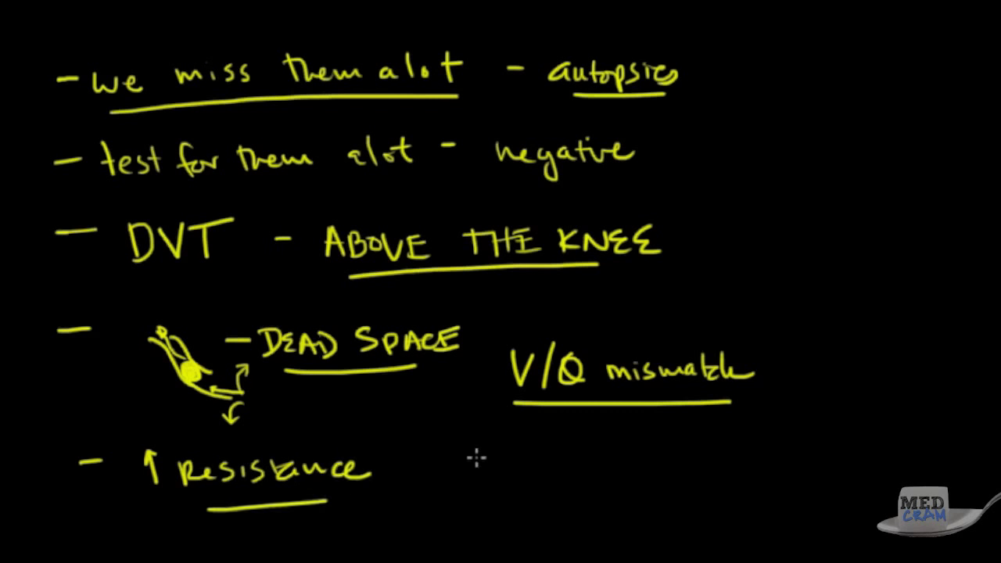
{"action": "mouse_move", "coordinate": [488, 460]}
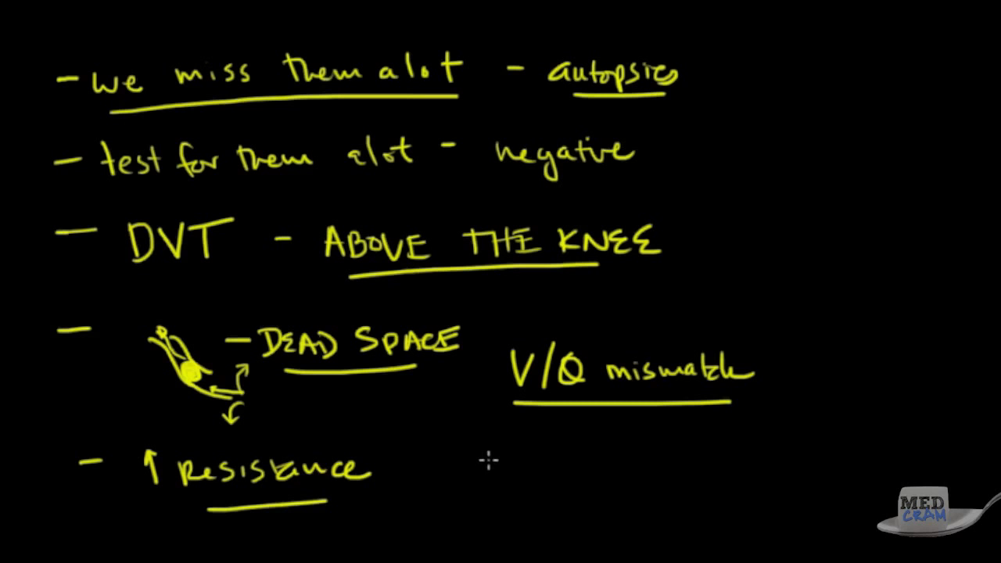
{"action": "mouse_move", "coordinate": [477, 465]}
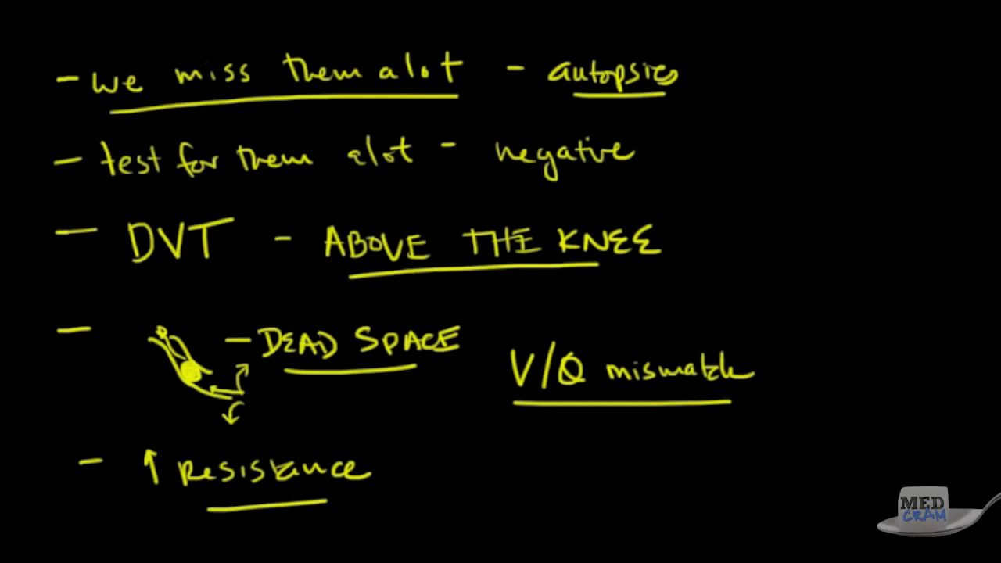
{"action": "mouse_move", "coordinate": [477, 152]}
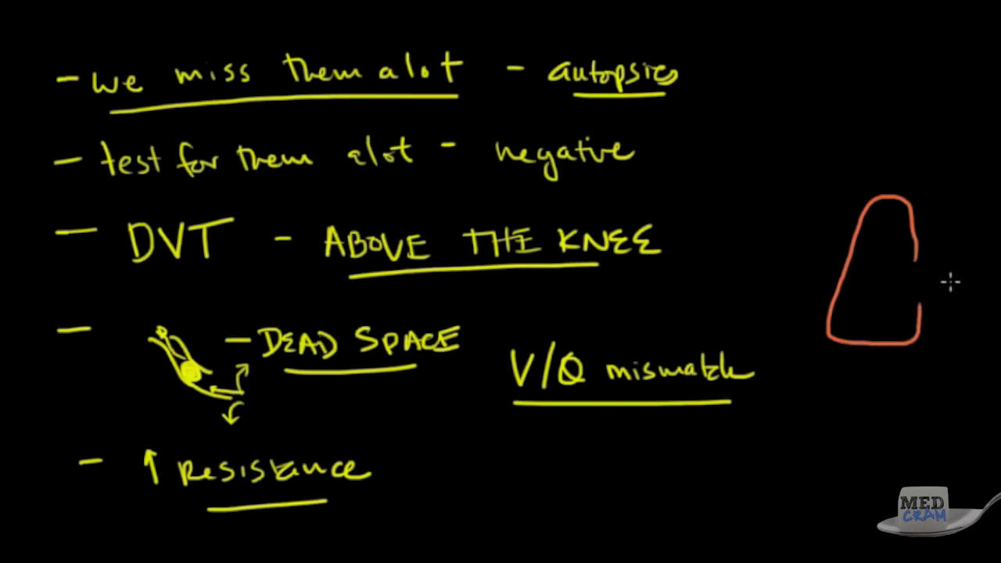
- Draw an orange heart-like outline with a purple curved arrow into it and a branching vessel beside it
{"action": "left_click_drag", "start_coordinate": [904, 266], "coordinate": [954, 286]}
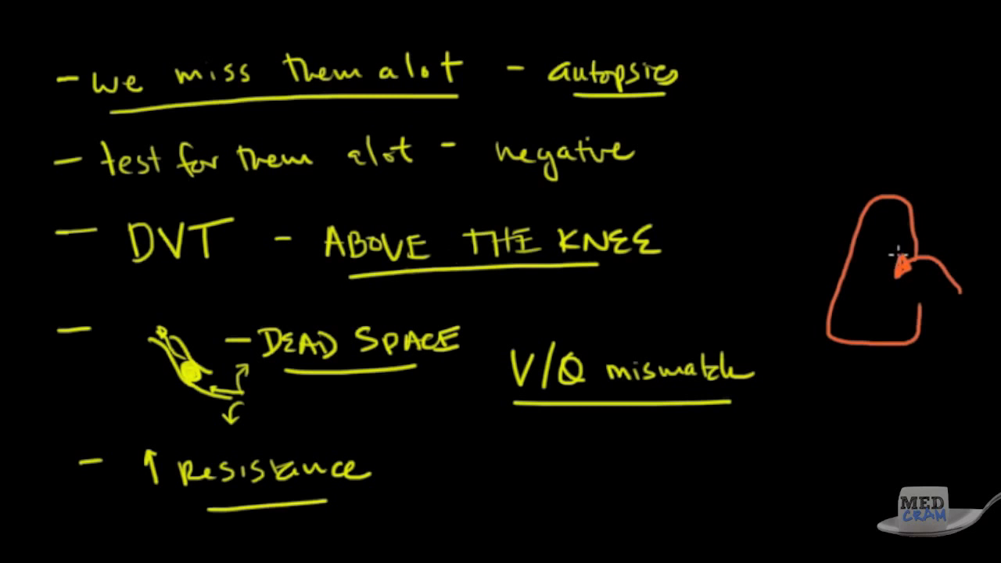
{"action": "left_click_drag", "start_coordinate": [903, 270], "coordinate": [923, 258]}
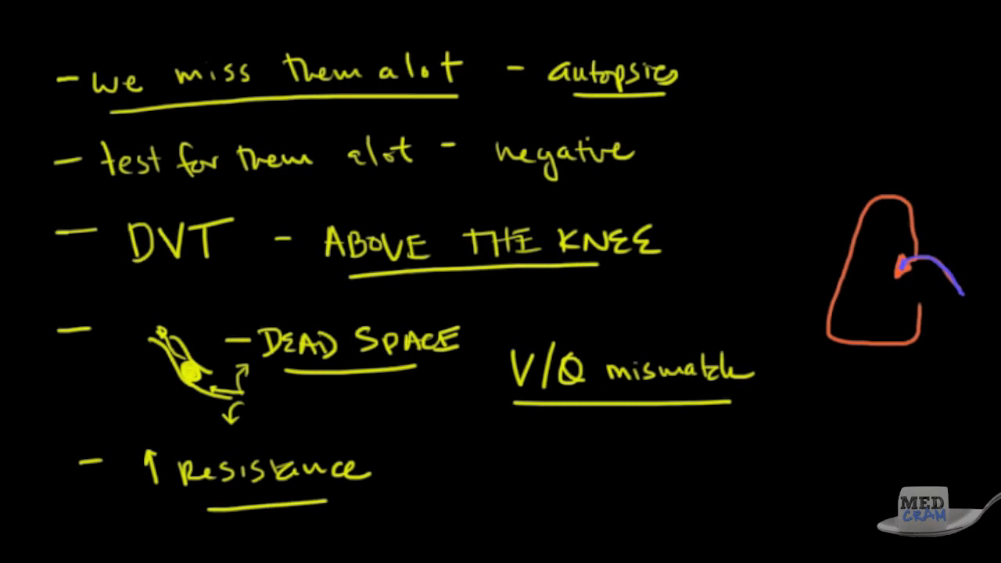
{"action": "mouse_move", "coordinate": [967, 243]}
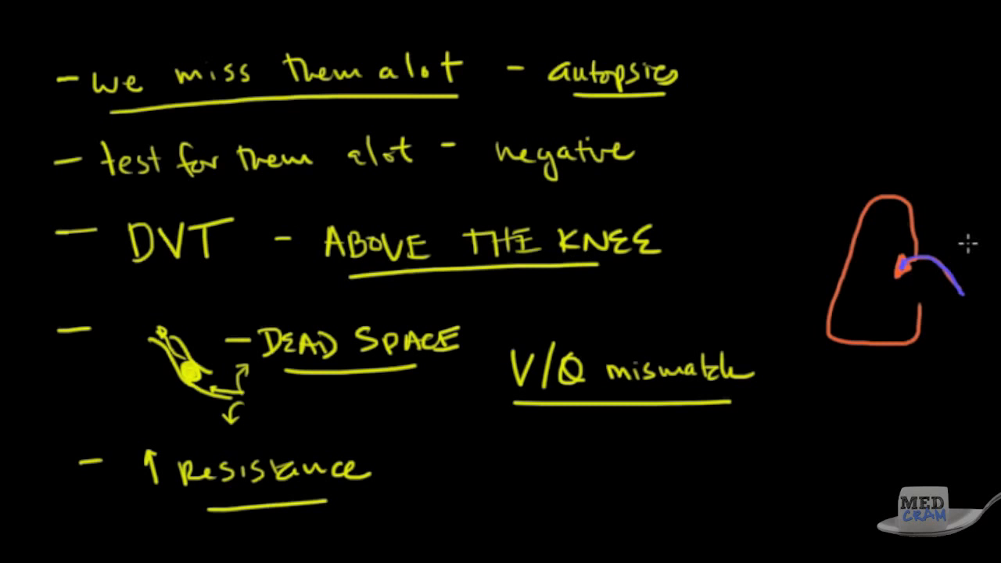
{"action": "mouse_move", "coordinate": [963, 239]}
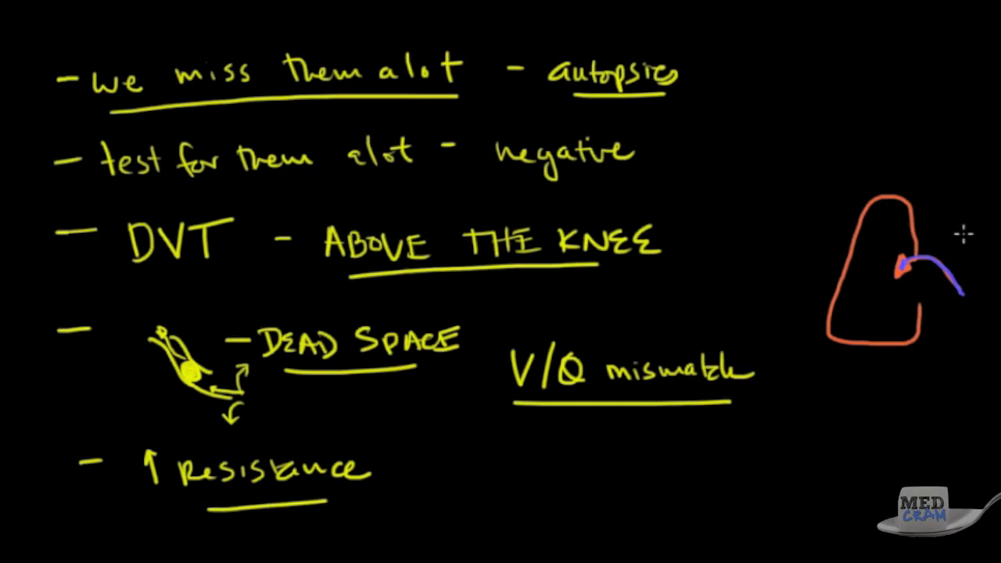
{"action": "left_click_drag", "start_coordinate": [966, 242], "coordinate": [981, 360]}
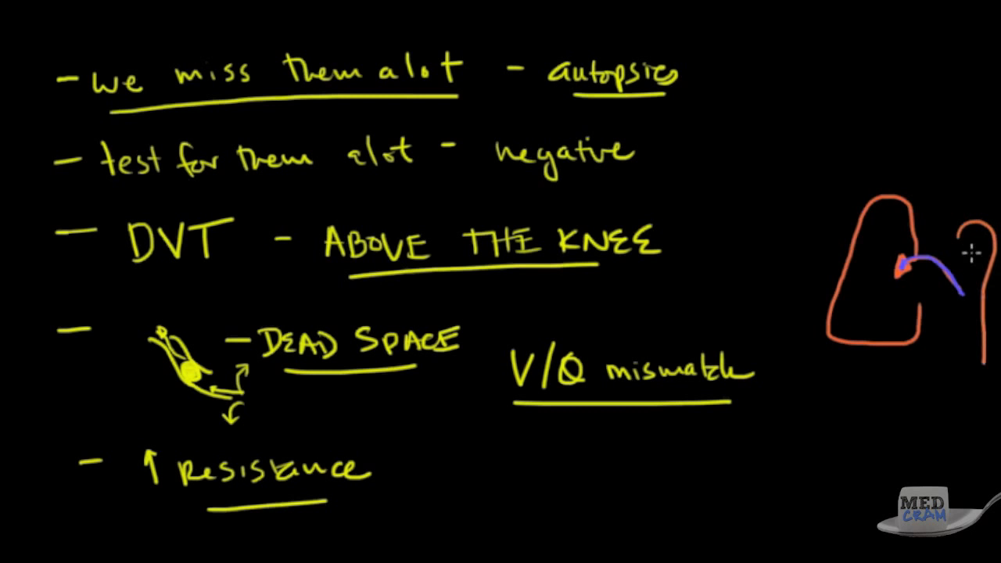
{"action": "left_click_drag", "start_coordinate": [973, 251], "coordinate": [973, 317]}
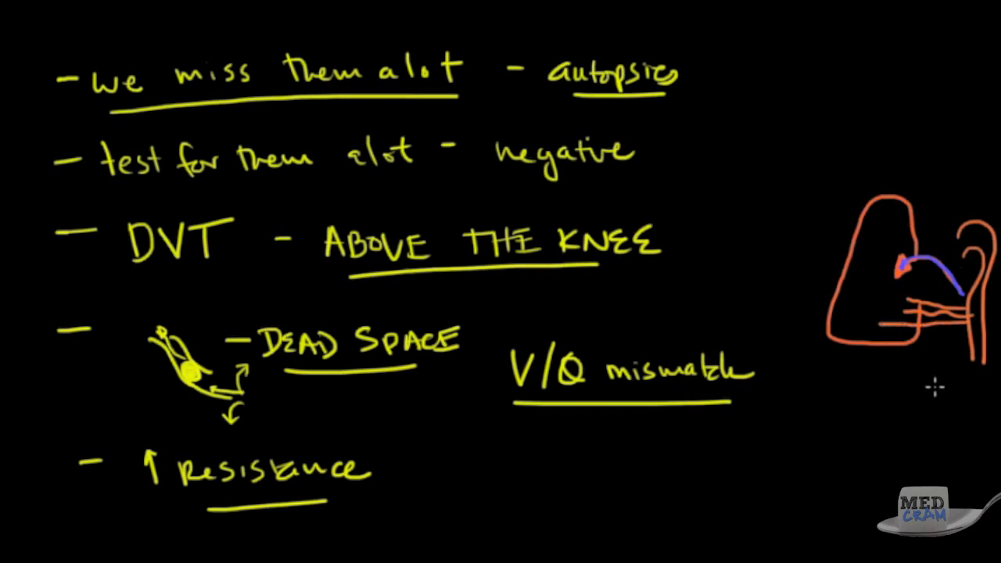
{"action": "mouse_move", "coordinate": [924, 357]}
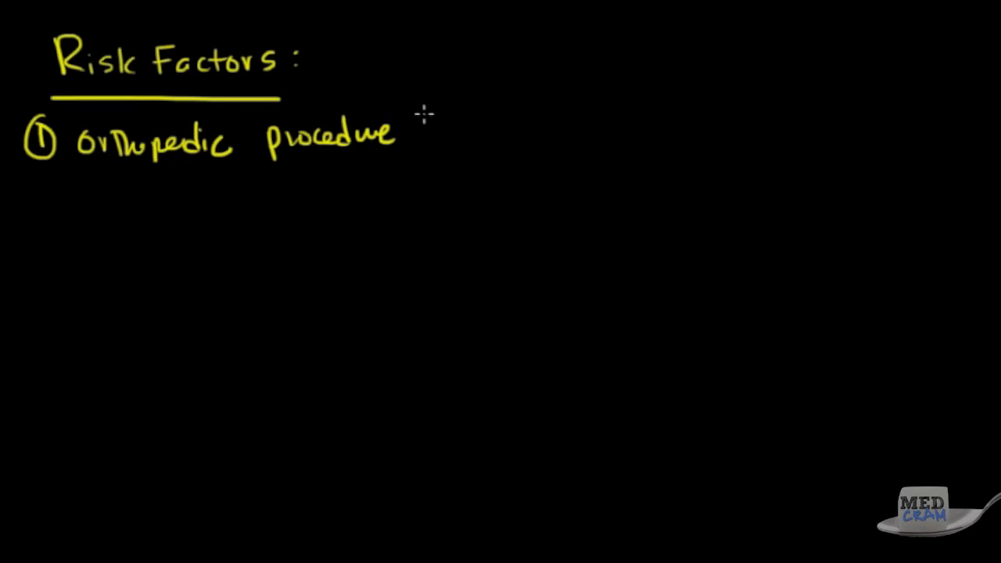
- Draw diverging branch lines after orthopedic procedure leading to hip and knee
{"action": "left_click_drag", "start_coordinate": [426, 118], "coordinate": [500, 90]}
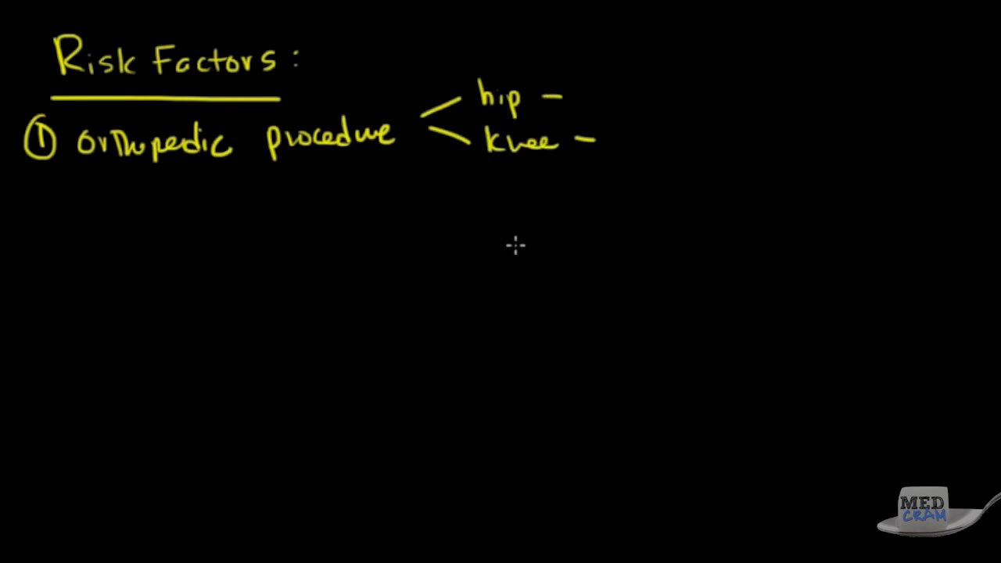
{"action": "mouse_move", "coordinate": [530, 229]}
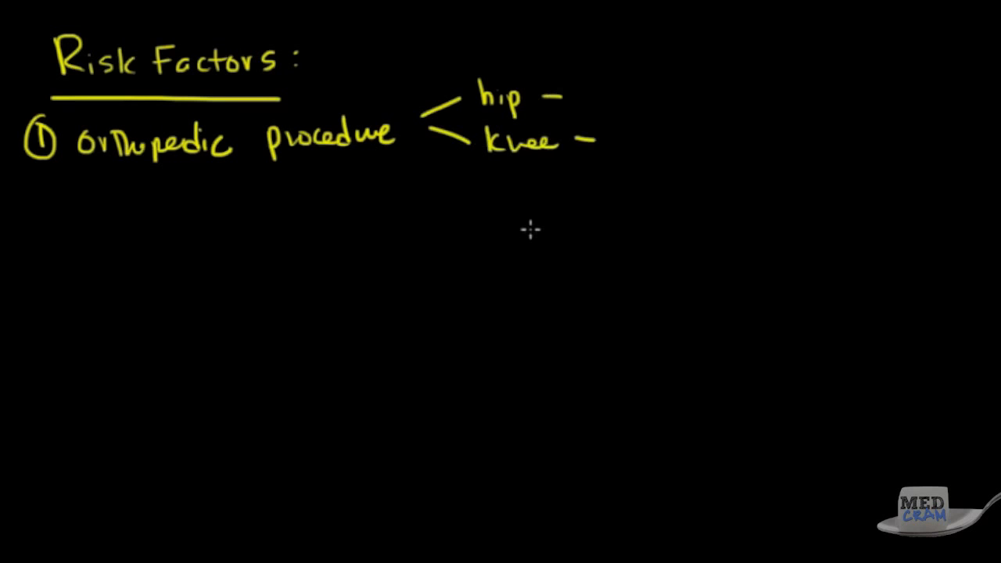
{"action": "mouse_move", "coordinate": [48, 190]}
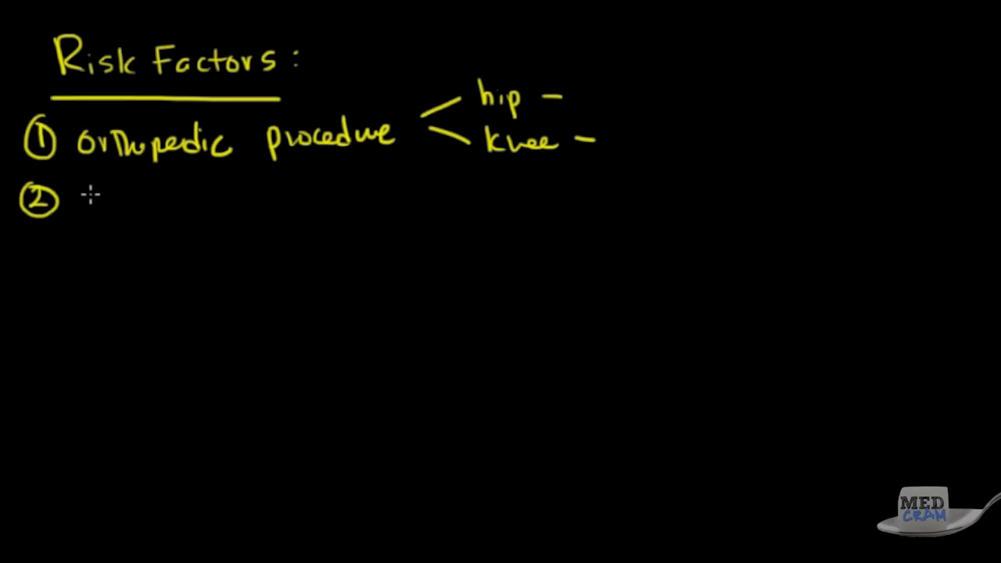
- Write 'no prophylaxis' as risk factor 2, branching to 'BLE SCD' and 'anticoagulants'
{"action": "type", "text": "no prophylaxis"}
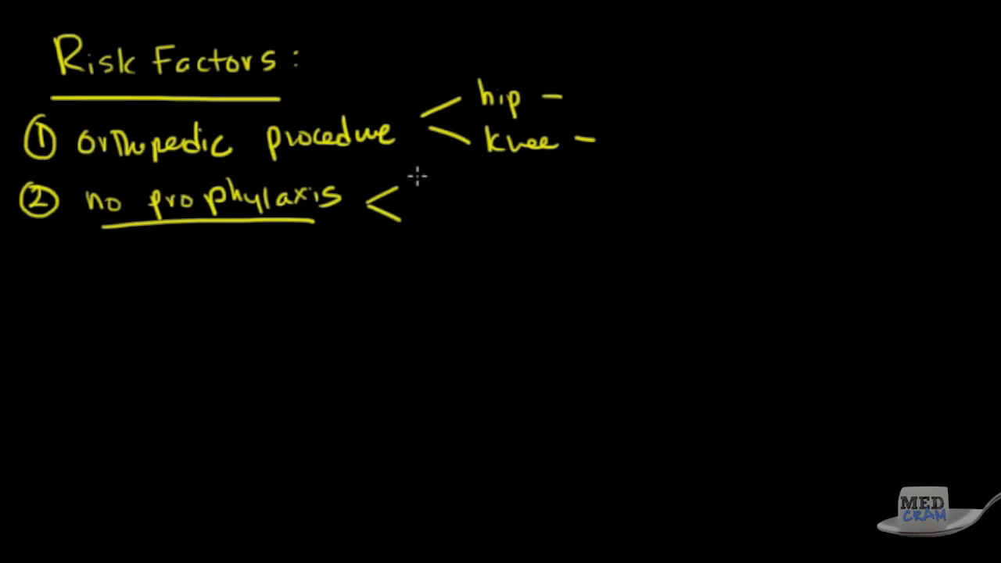
{"action": "type", "text": "BL"}
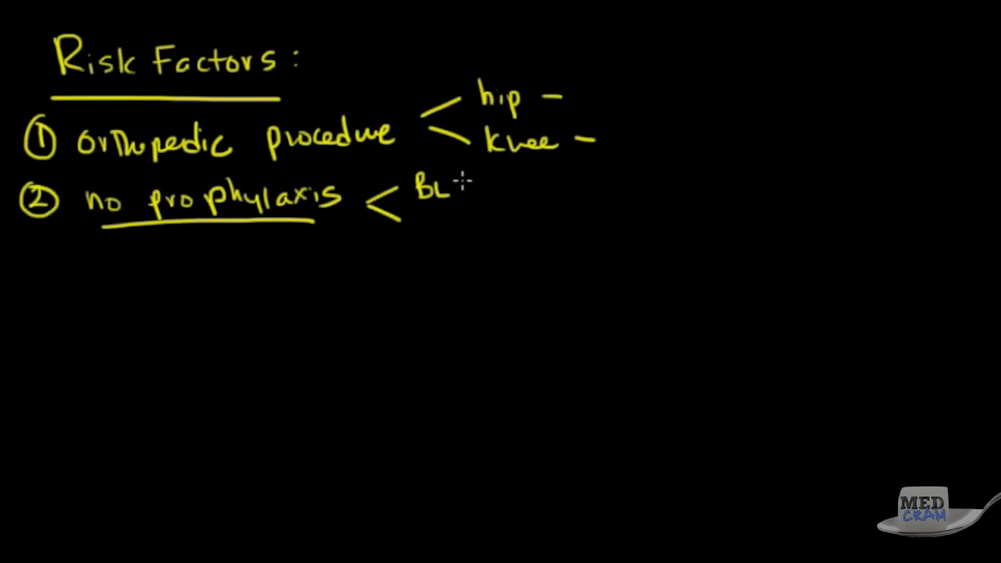
{"action": "type", "text": "ES"}
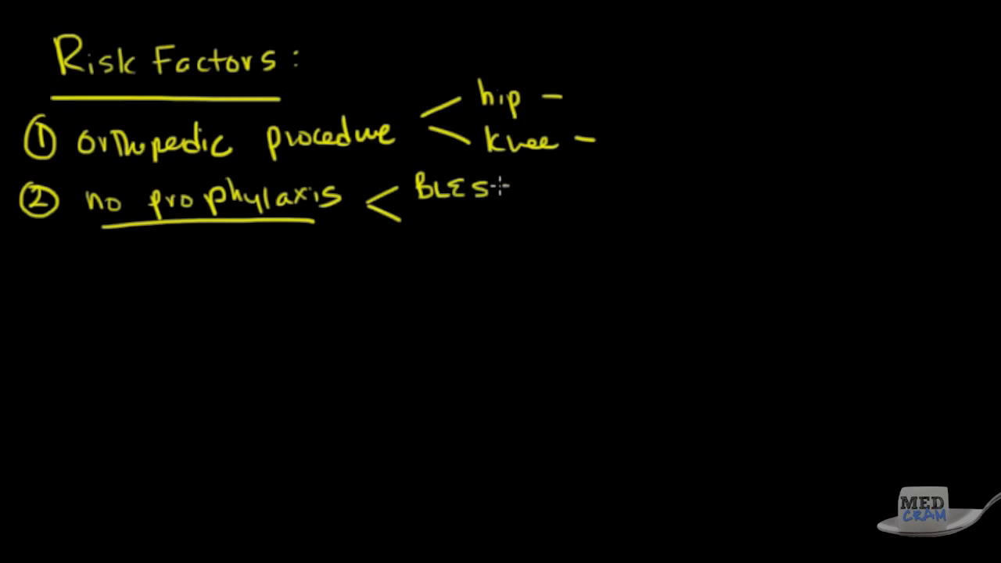
{"action": "type", "text": "CD"}
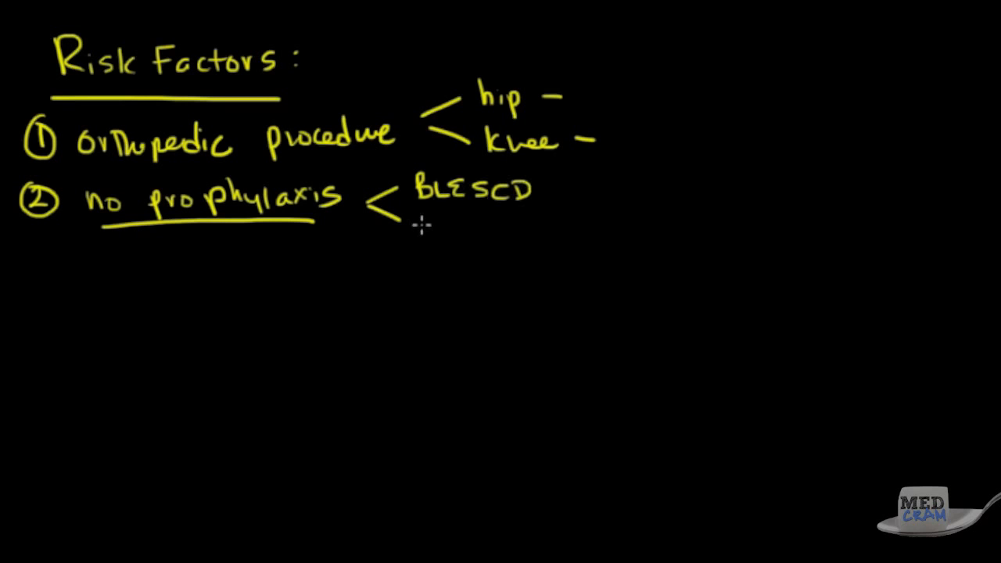
{"action": "type", "text": "a"}
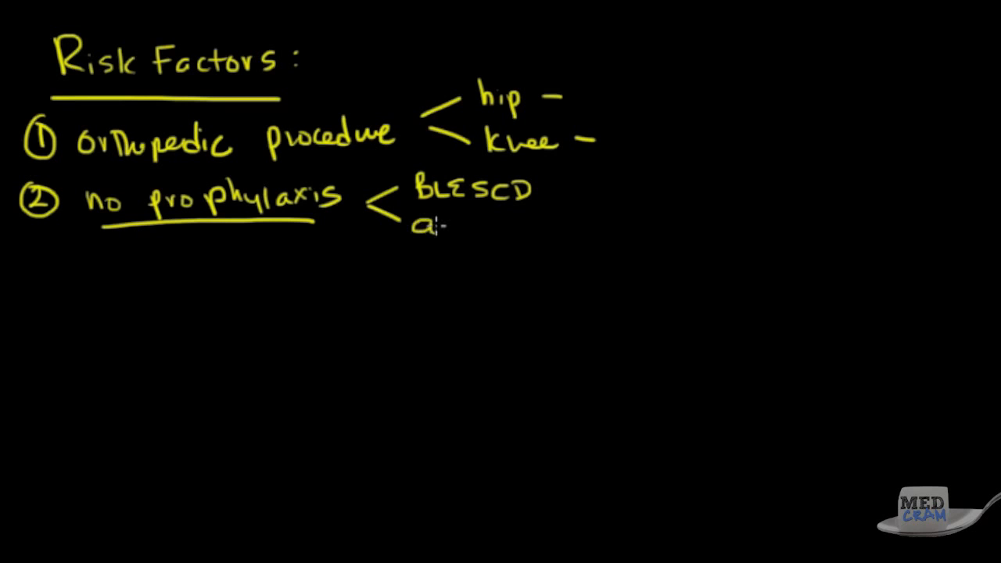
{"action": "type", "text": "anticoagulants"}
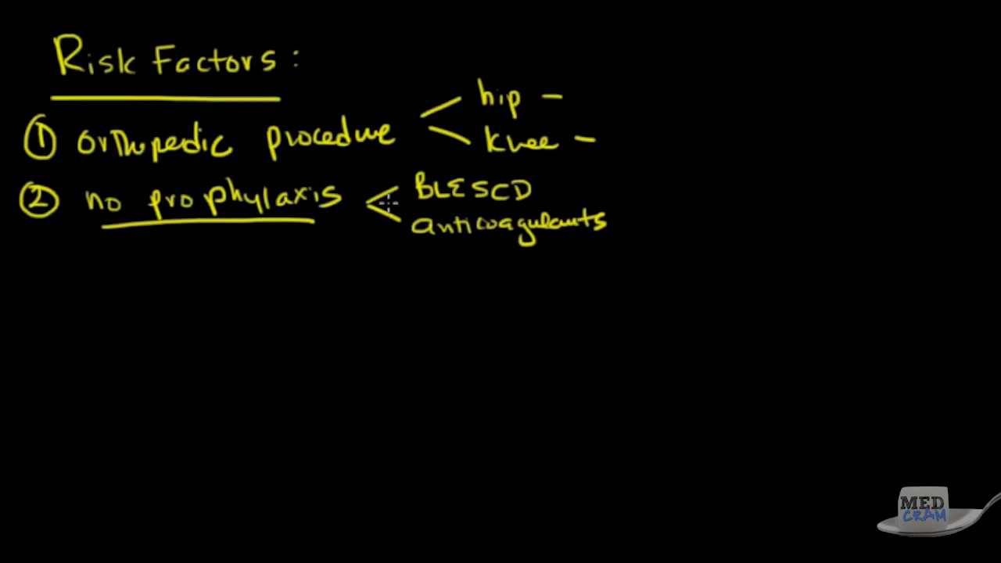
{"action": "mouse_move", "coordinate": [358, 217]}
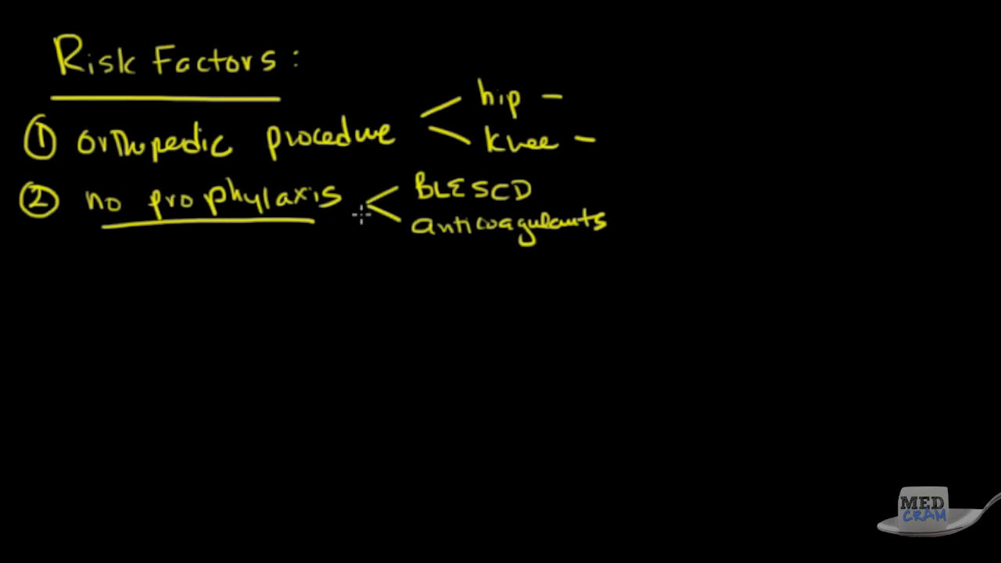
{"action": "mouse_move", "coordinate": [358, 217]}
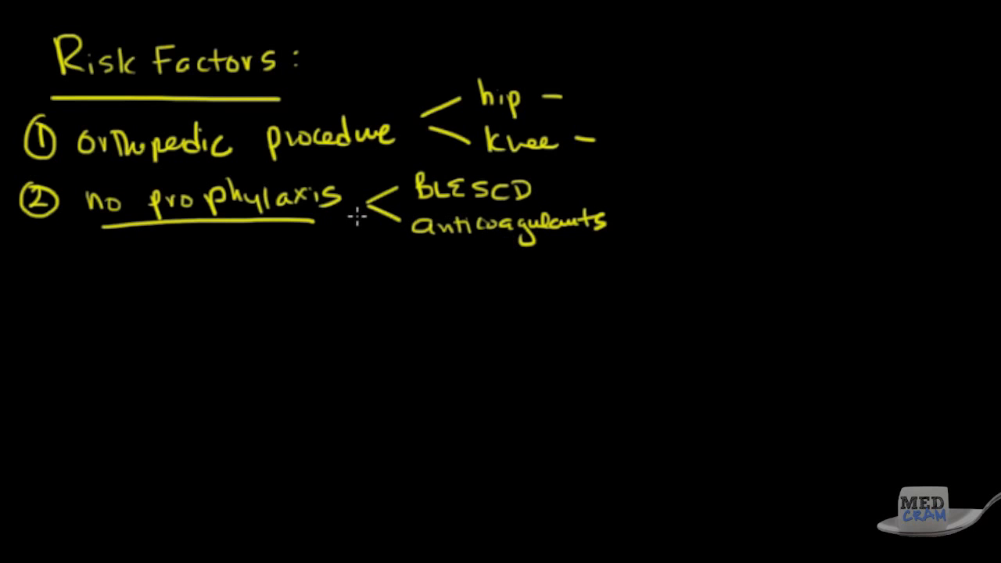
{"action": "mouse_move", "coordinate": [37, 252]}
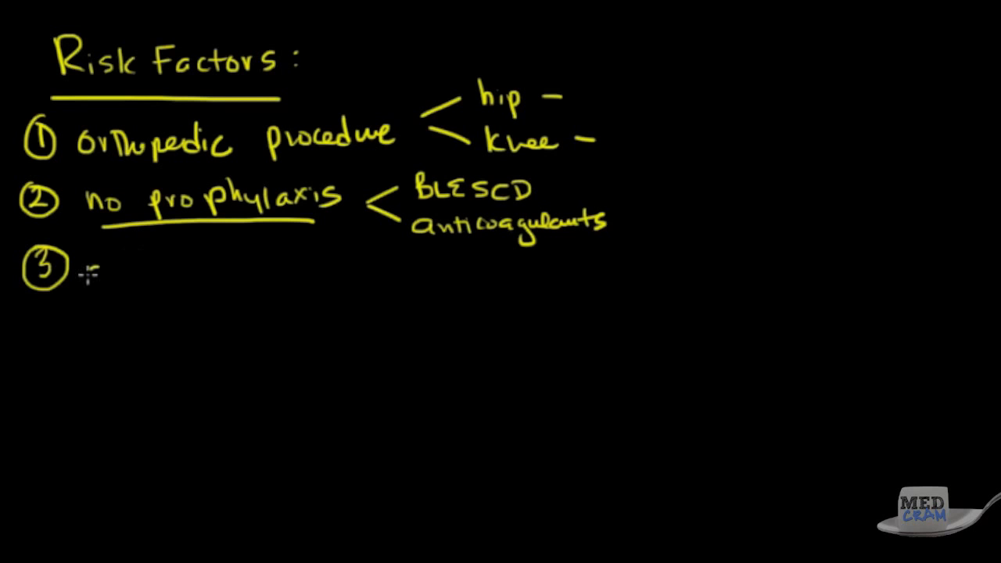
- Write abdominal/pelvic surgery or cancer, obesity, and female >30 + OCPs + smokers with a star
{"action": "type", "text": "abds"}
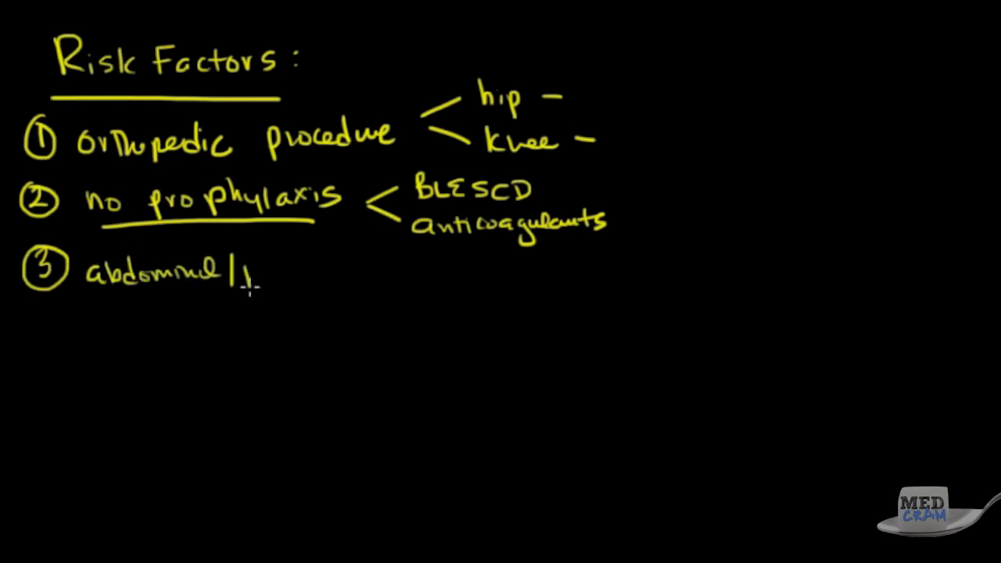
{"action": "type", "text": "pelvic surgery /cancer"}
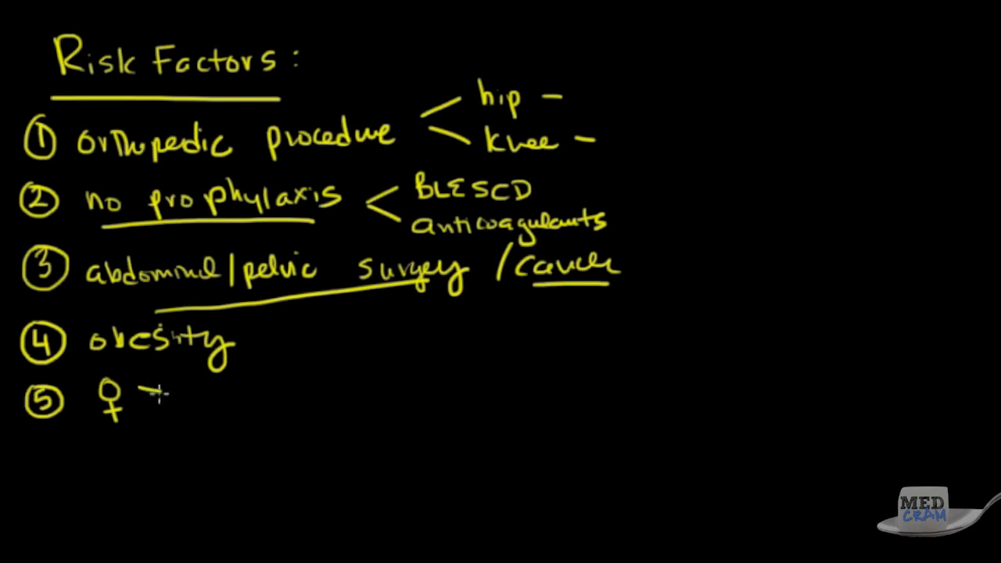
{"action": "type", "text": ">30"}
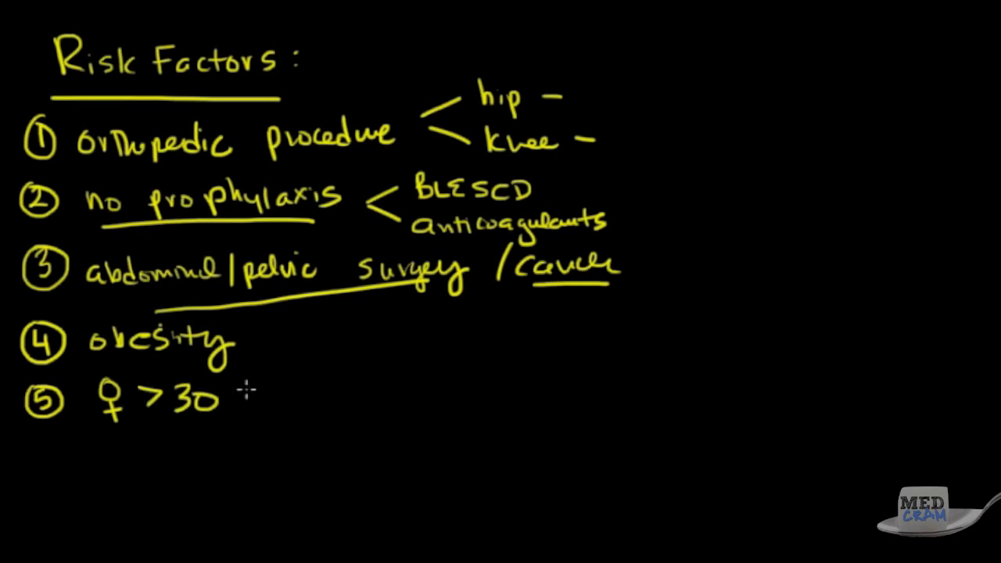
{"action": "left_click", "coordinate": [248, 395]}
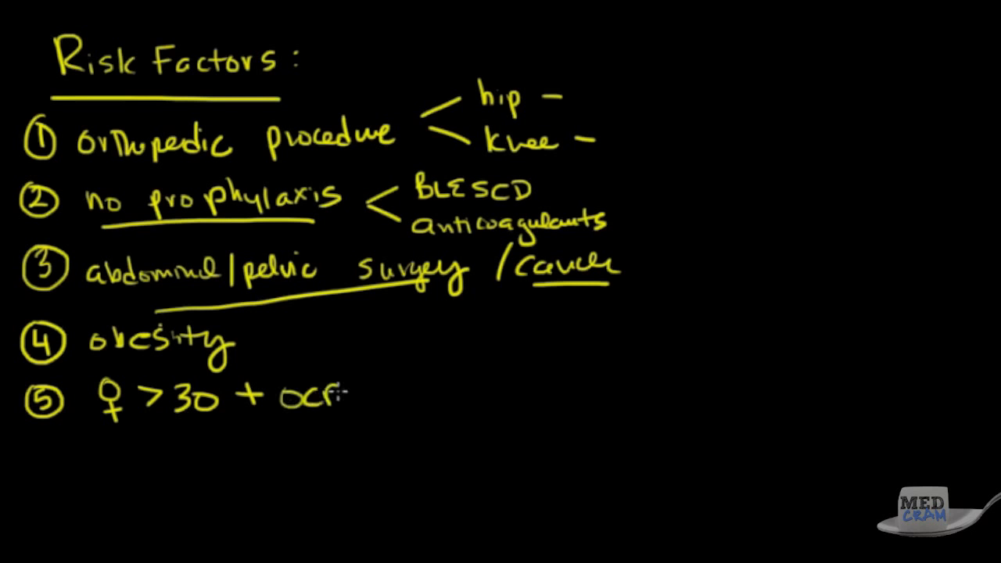
{"action": "type", "text": "ps +"}
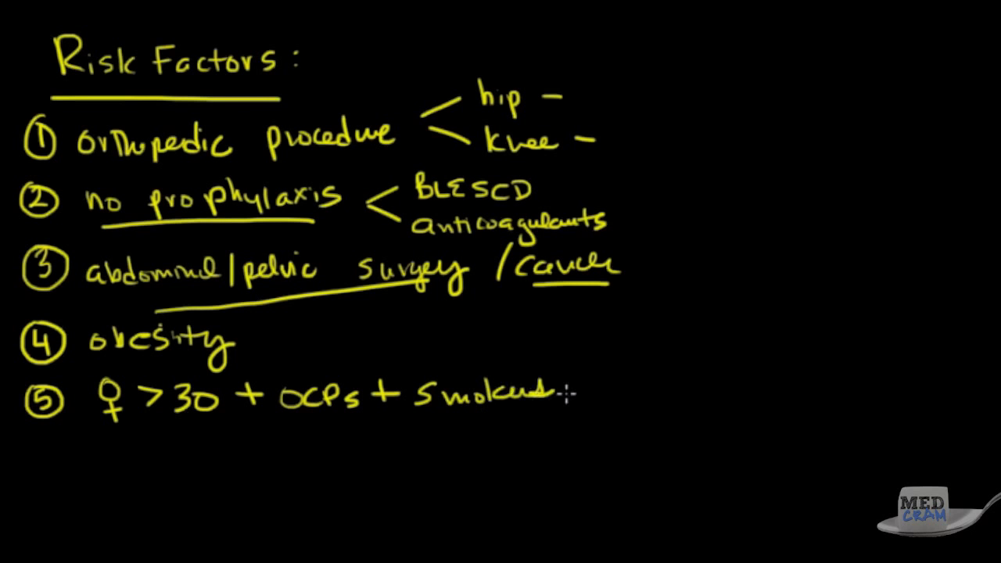
{"action": "left_click_drag", "start_coordinate": [555, 395], "coordinate": [583, 379]}
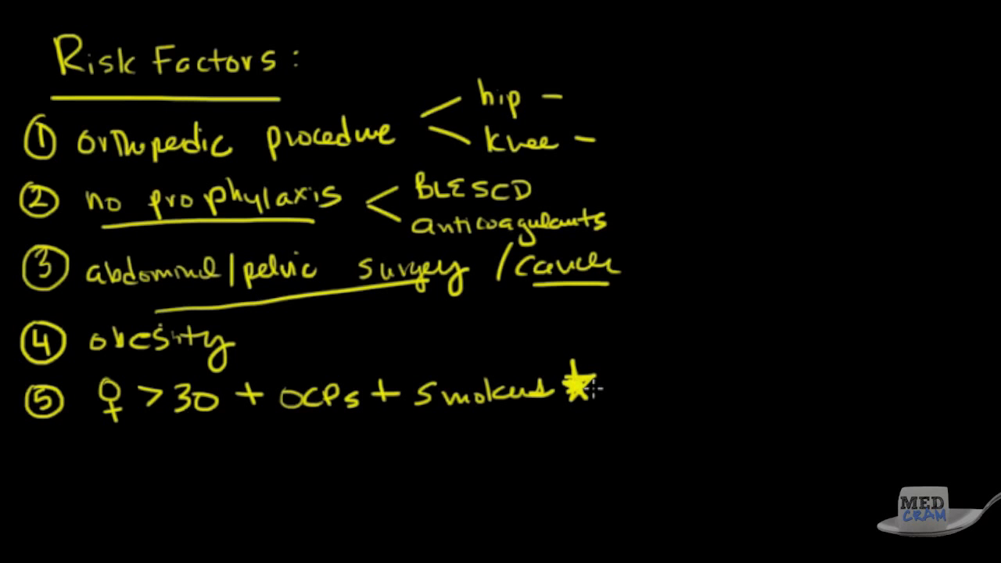
{"action": "mouse_move", "coordinate": [45, 450]}
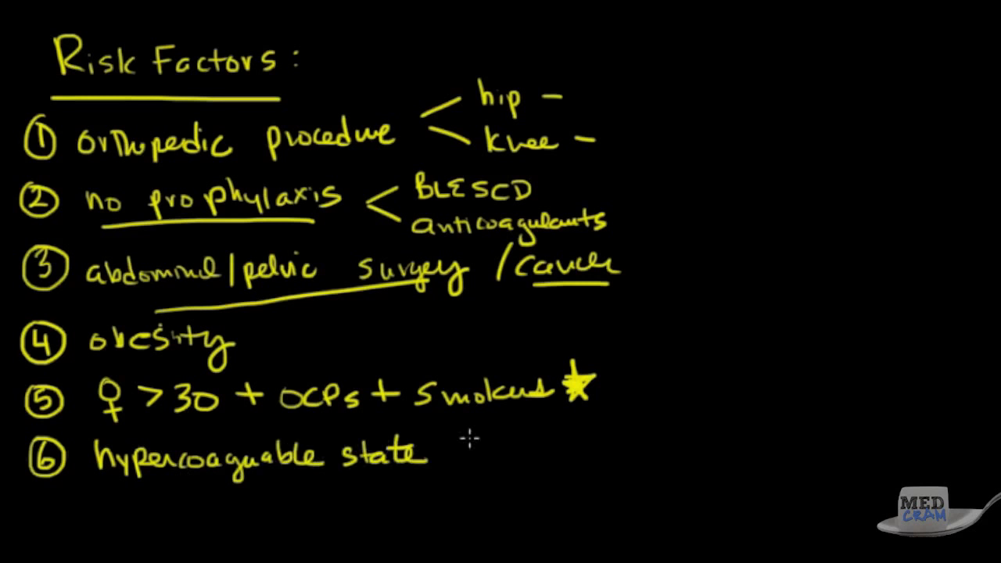
- Write hypercoagulable state with protein C note, Factor V Leiden, and pregnancy as item 7
{"action": "type", "text": "(p"}
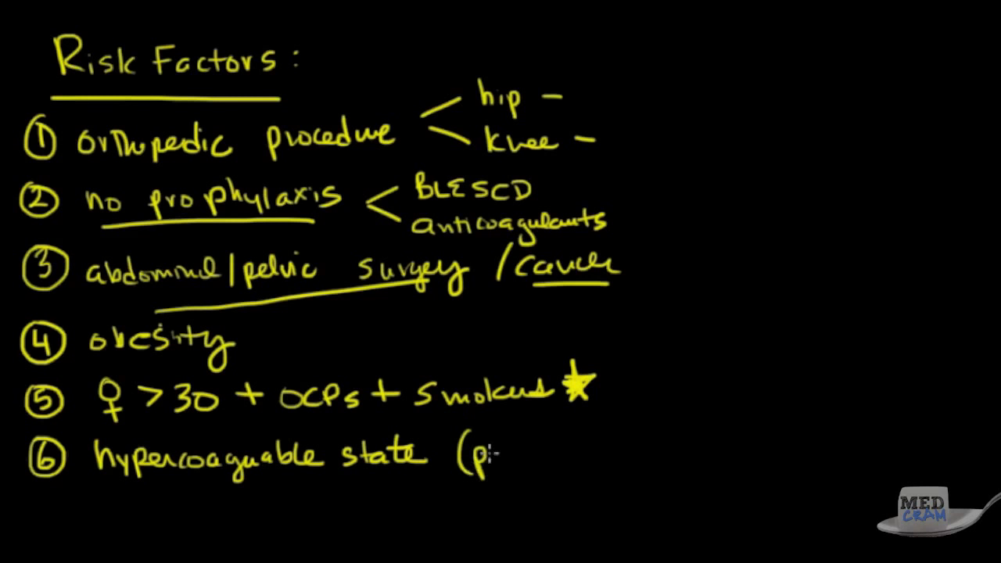
{"action": "type", "text": "protein C"}
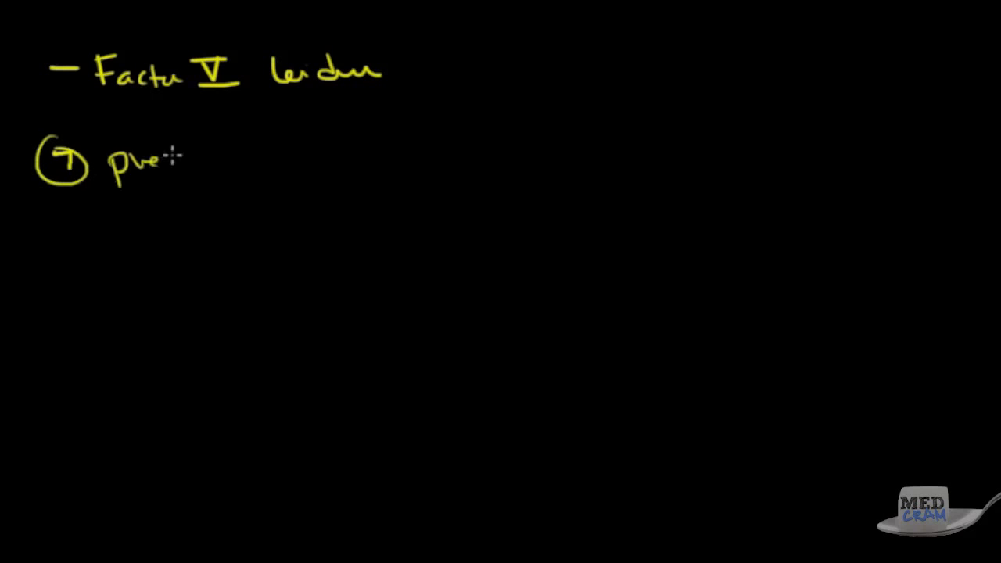
{"action": "type", "text": "pregnanci"}
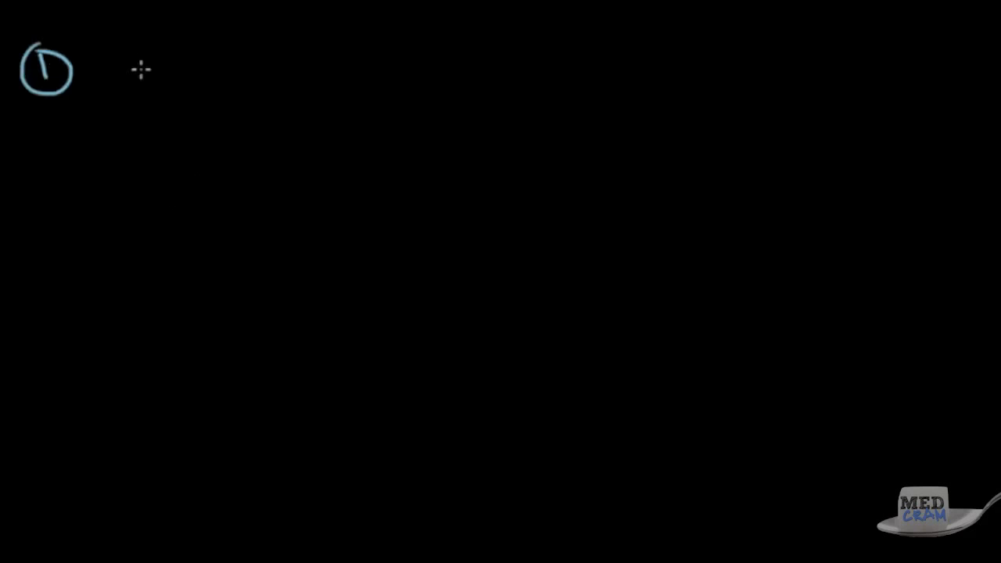
- Write ↑HR tachycardia with HR and tachycardia underlined, then ↑RR tachypnea in blue
{"action": "left_click_drag", "start_coordinate": [113, 51], "coordinate": [113, 93]}
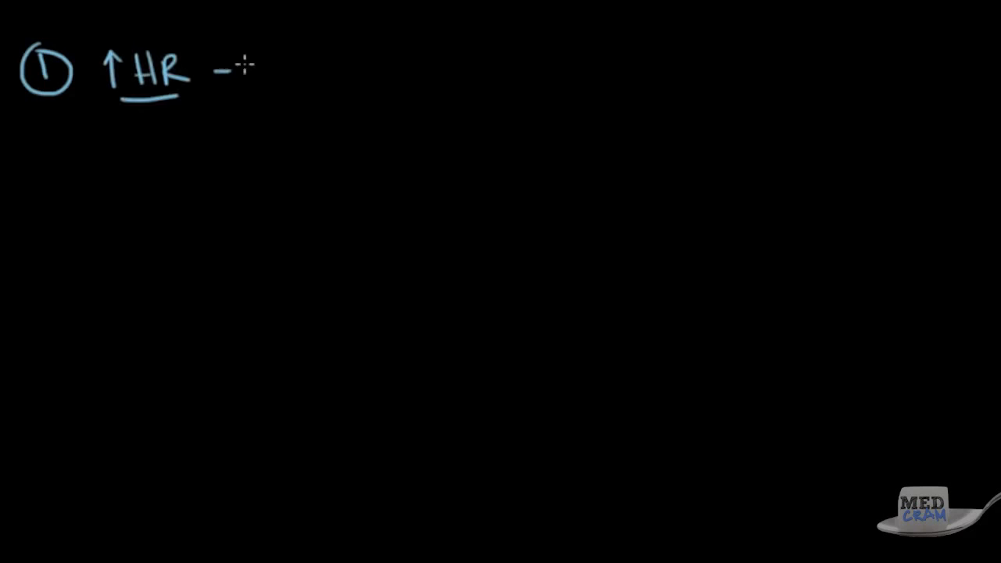
{"action": "type", "text": "tachycardi"}
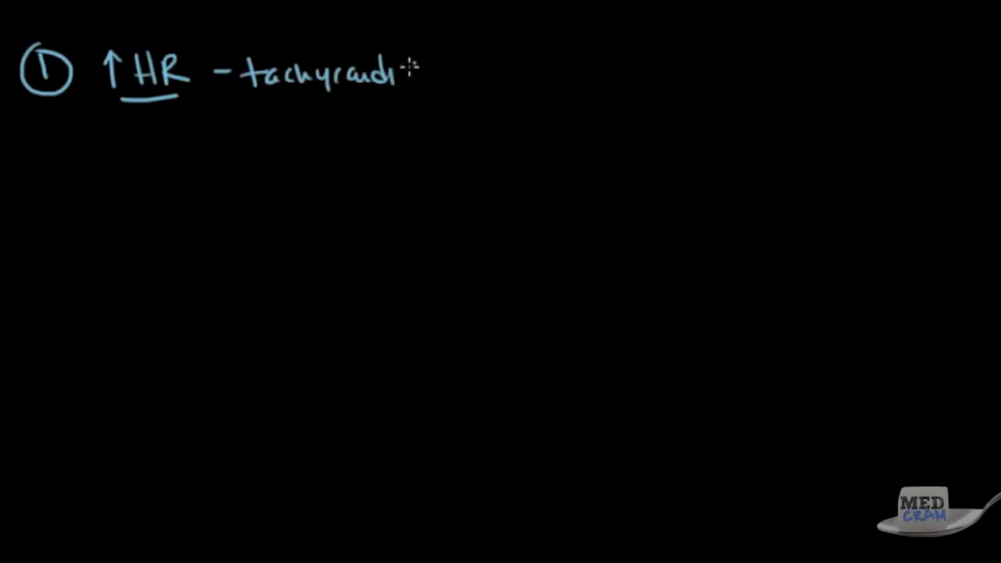
{"action": "left_click_drag", "start_coordinate": [253, 102], "coordinate": [409, 99]}
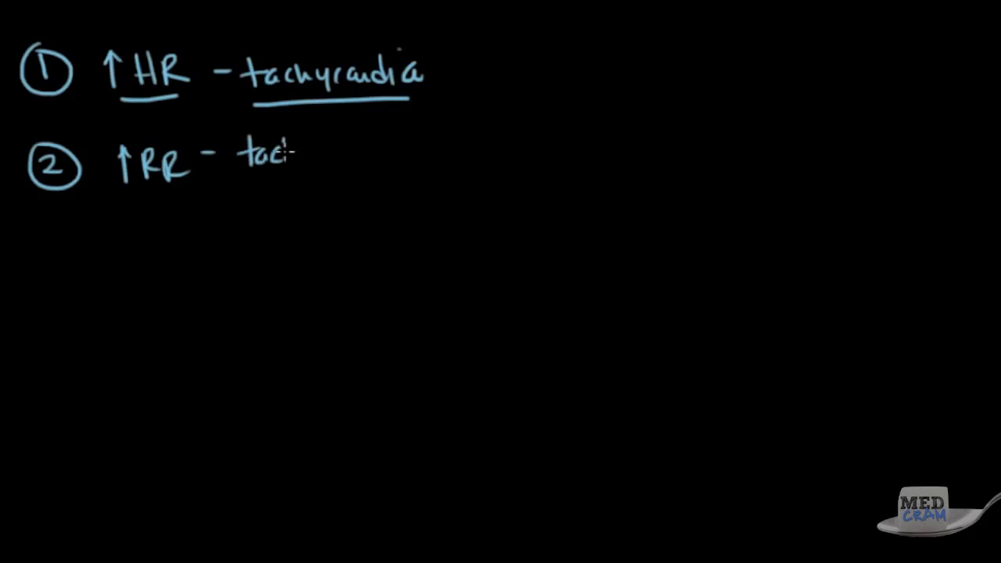
{"action": "type", "text": "hypnea"}
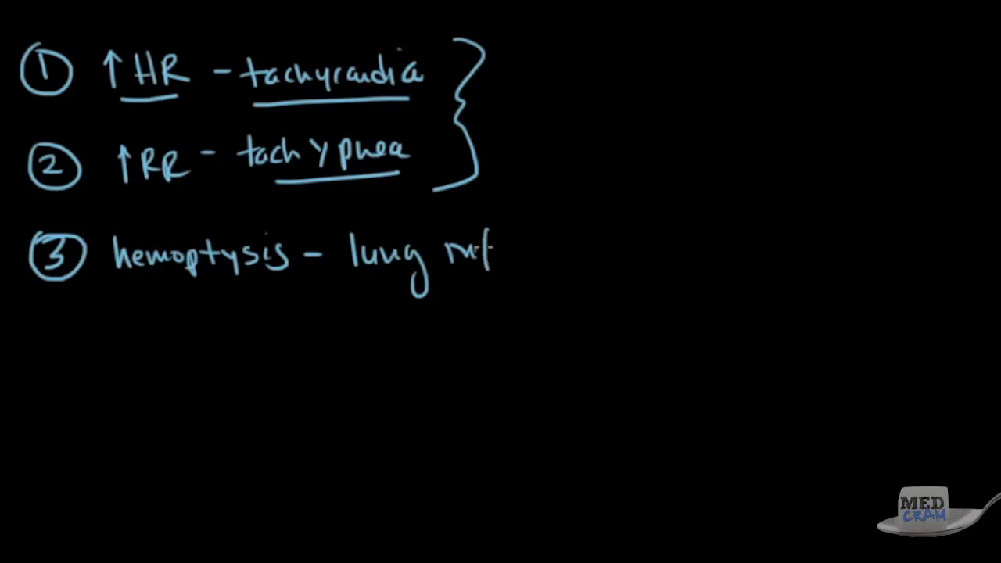
- Write hemoptysis – lung infarction and Pulm HTN with ↑LFTs, ↑P2, RVH
{"action": "type", "text": "infarction:"}
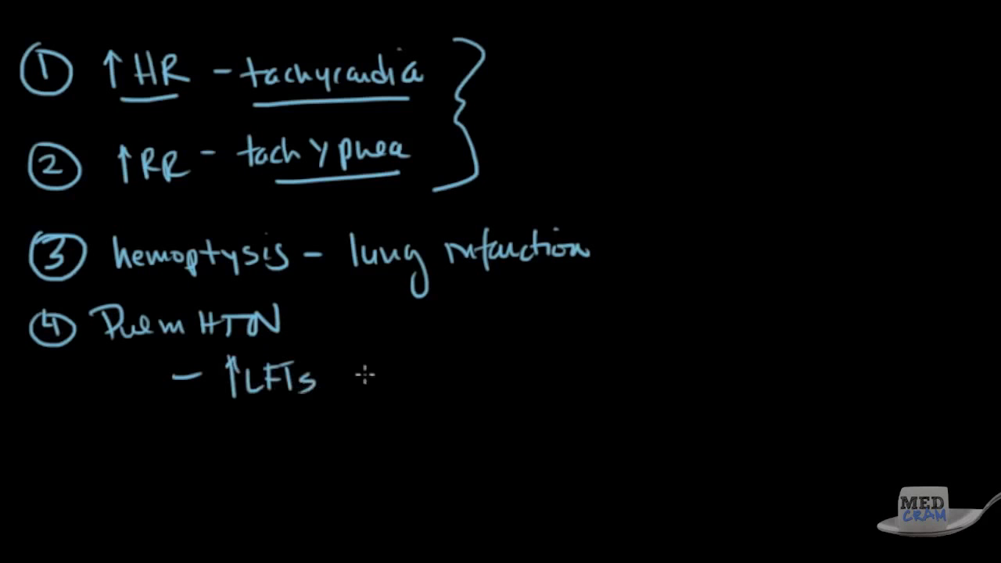
{"action": "type", "text": ","}
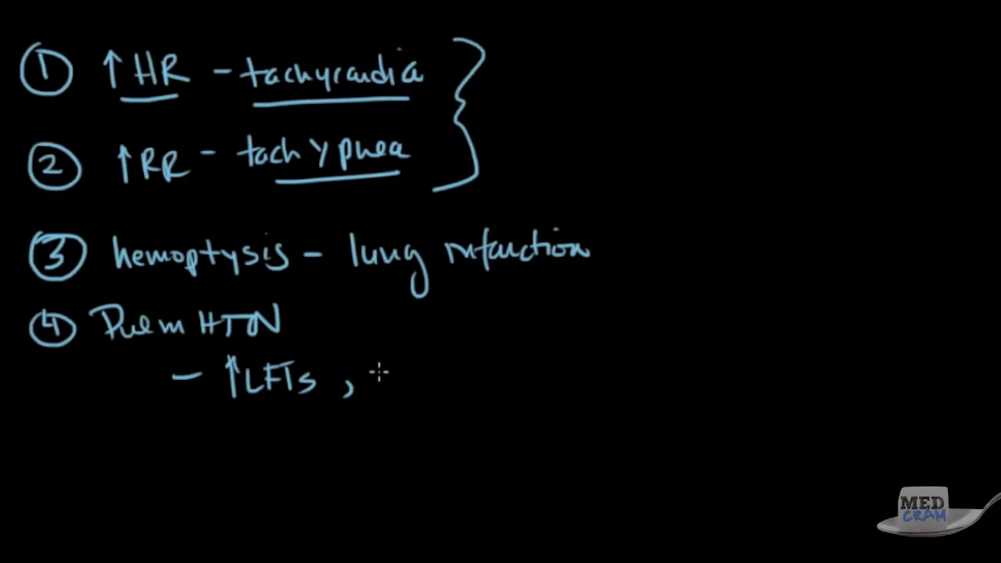
{"action": "type", "text": "P2 ,"}
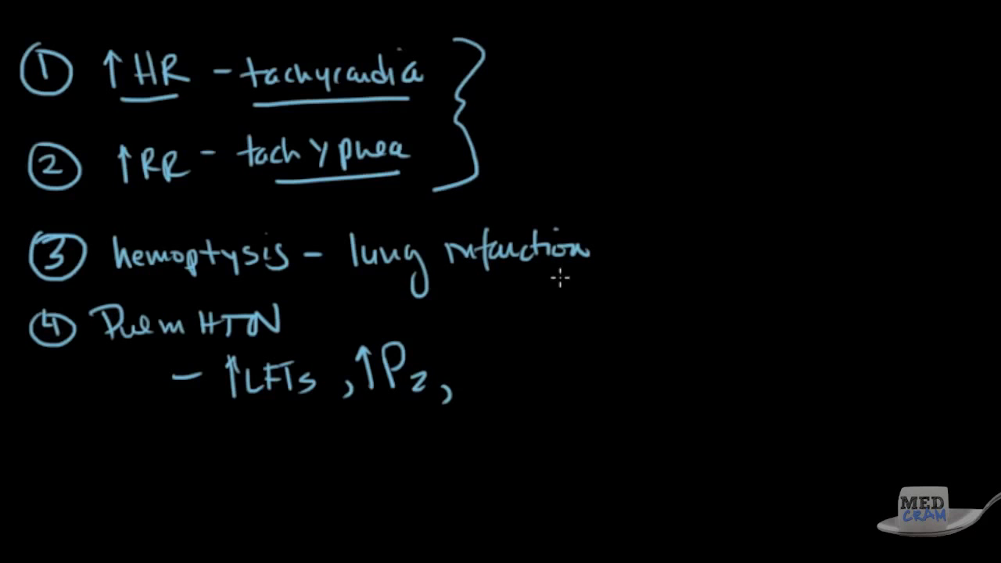
{"action": "mouse_move", "coordinate": [476, 361]}
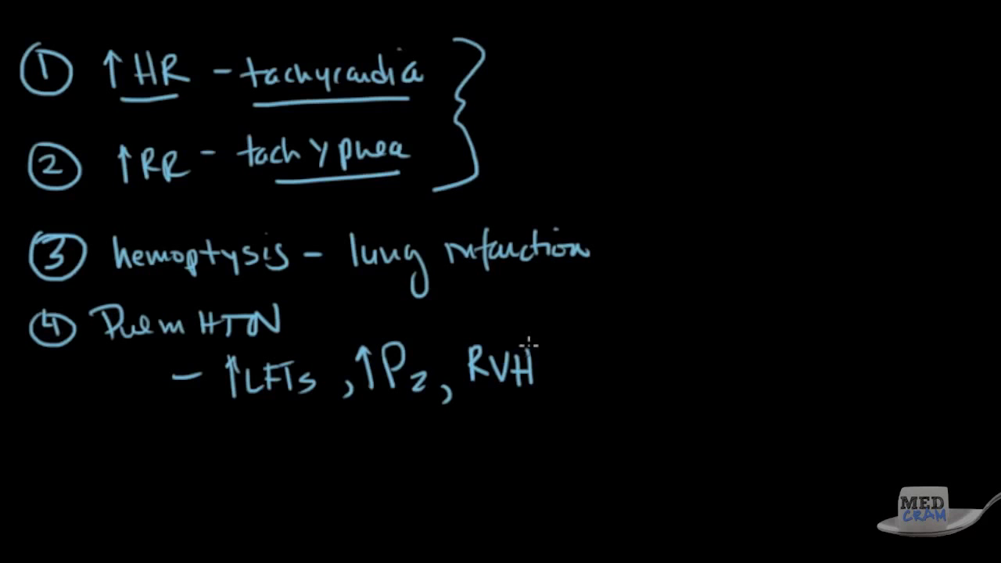
{"action": "mouse_move", "coordinate": [536, 351]}
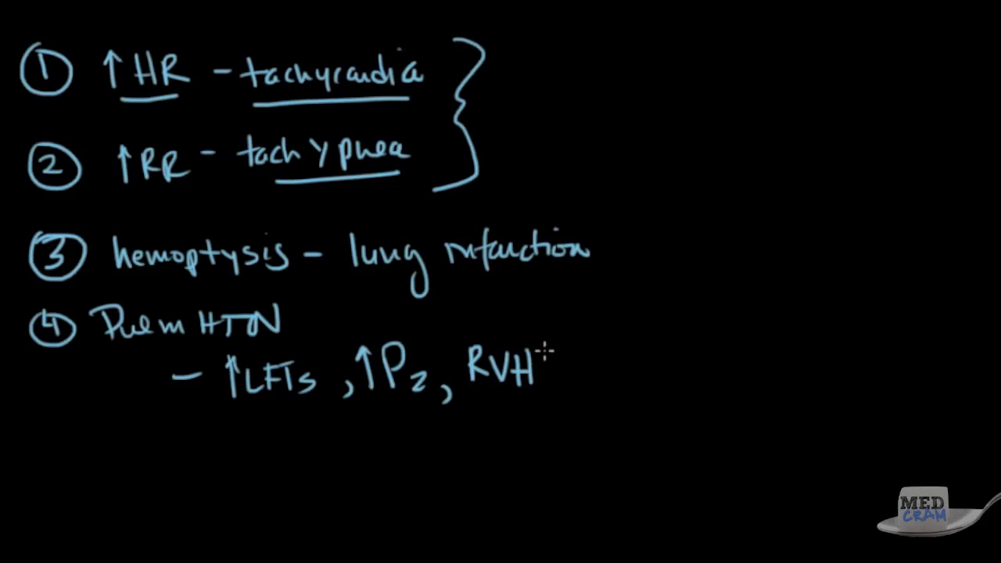